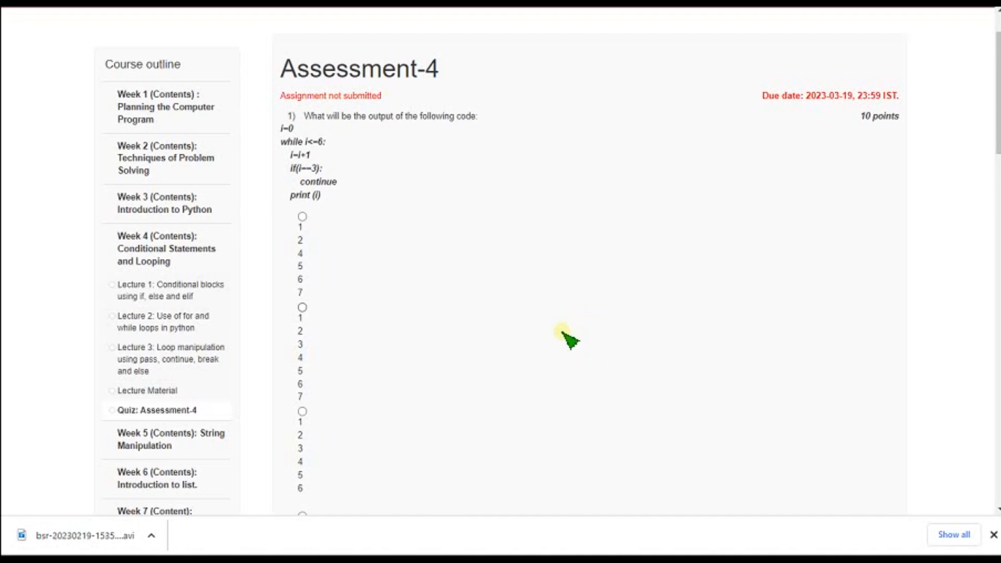
mouse_move(408, 222)
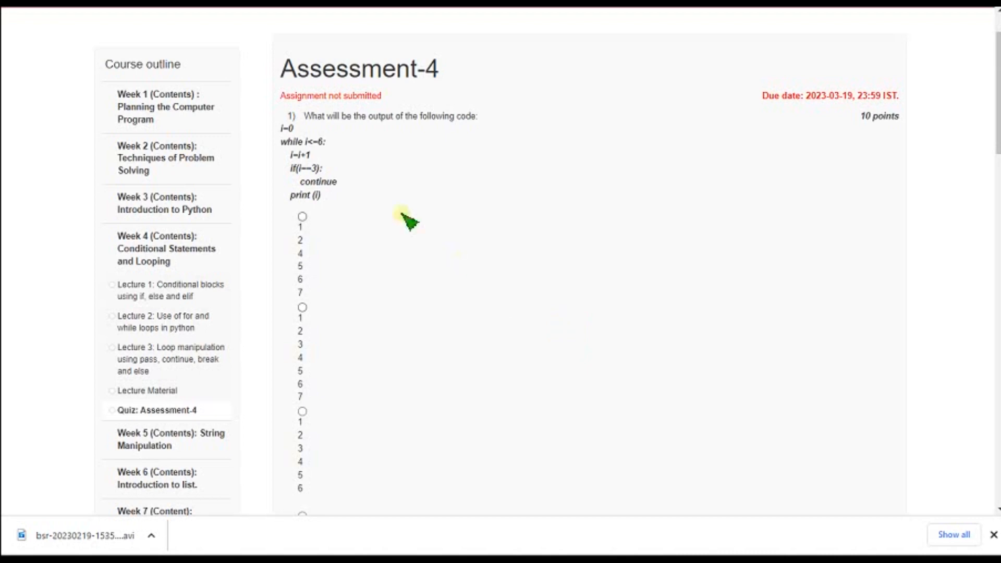
mouse_move(380, 83)
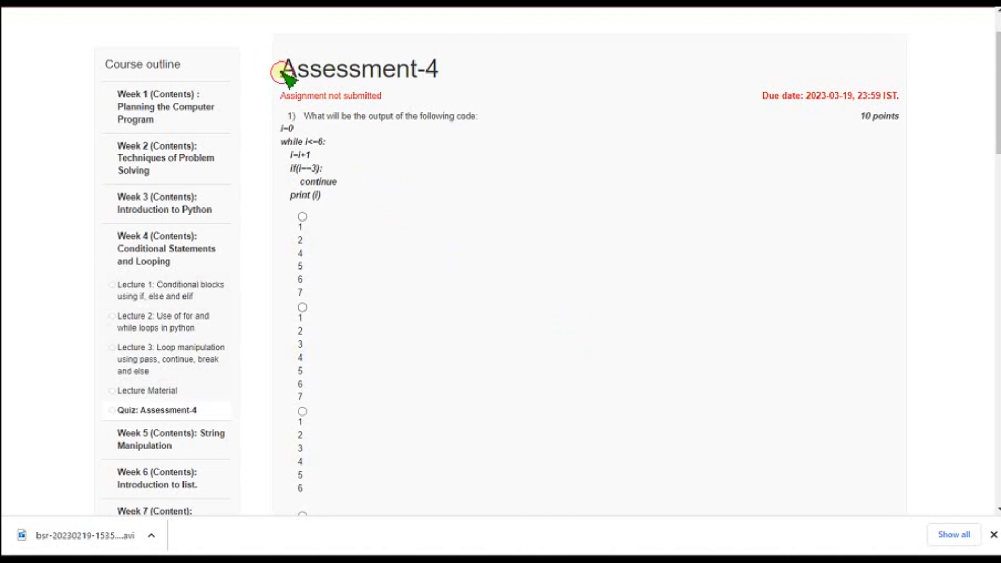
mouse_move(458, 70)
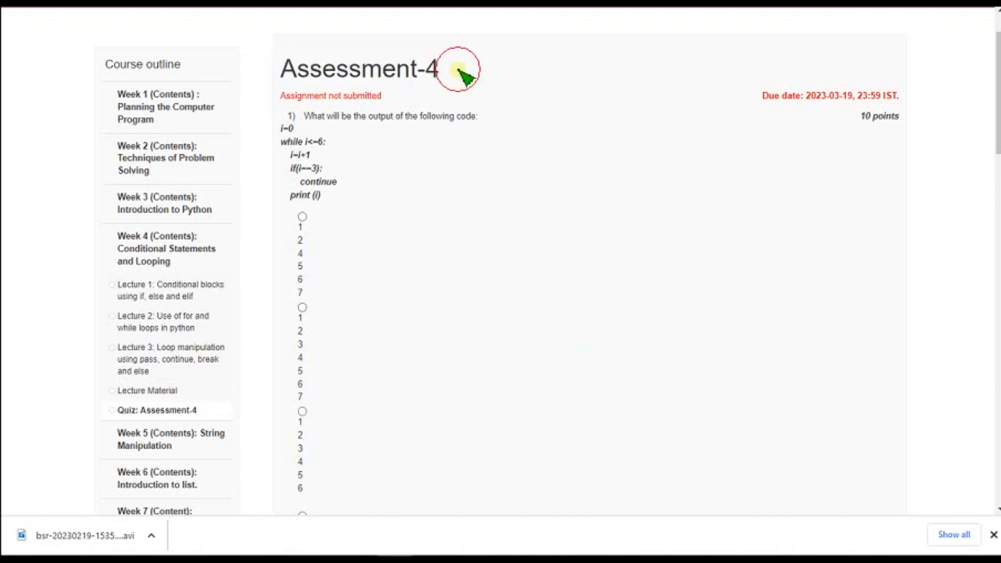
mouse_move(463, 76)
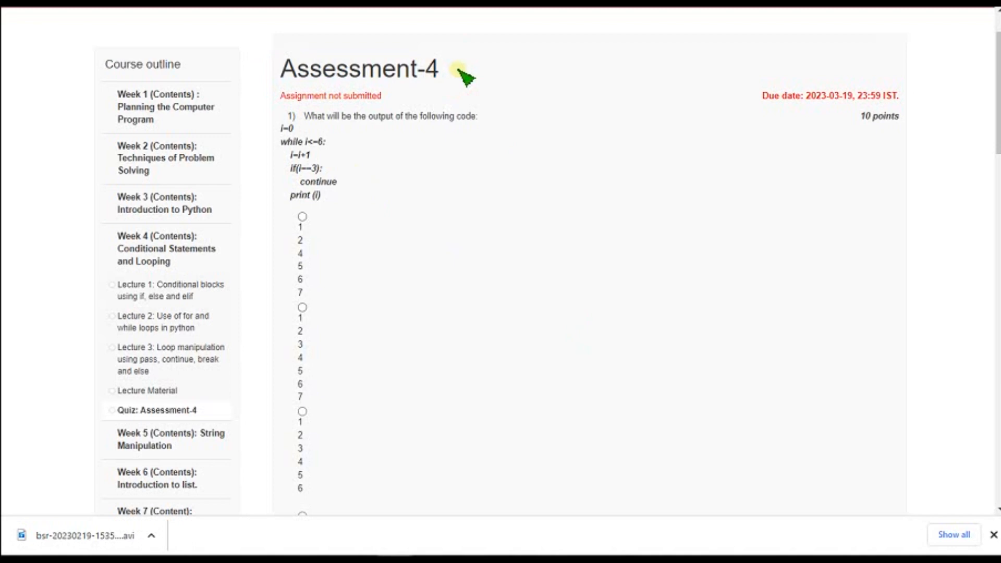
mouse_move(492, 77)
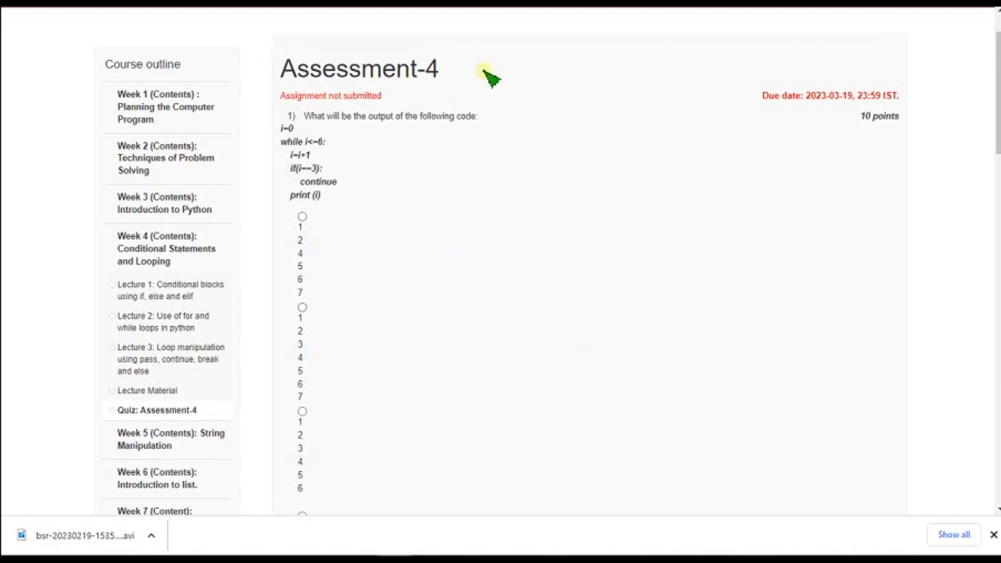
mouse_move(453, 82)
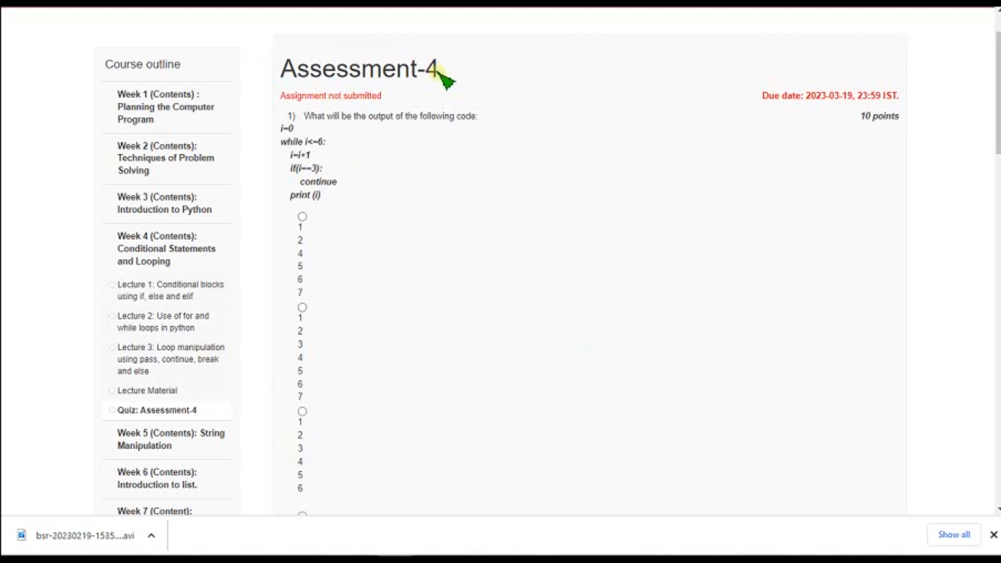
mouse_move(407, 336)
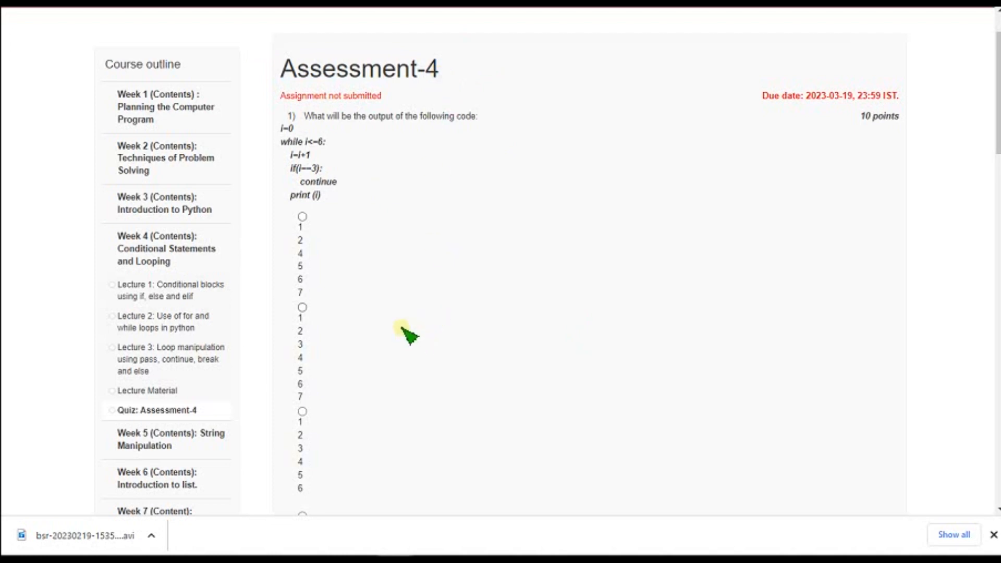
mouse_move(374, 176)
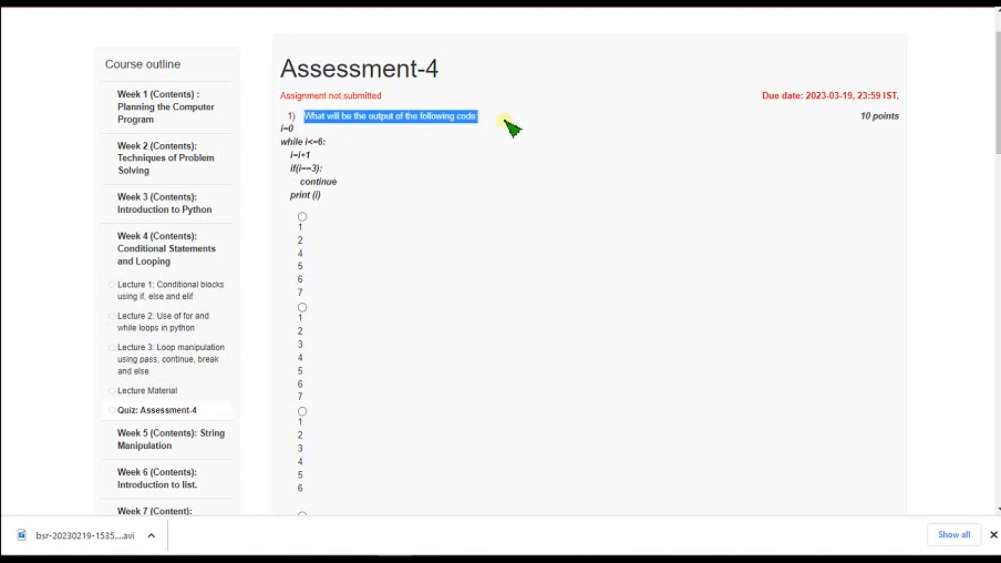
- Select the first option, 1 2 4 5 6 7, for question 1
click(313, 116)
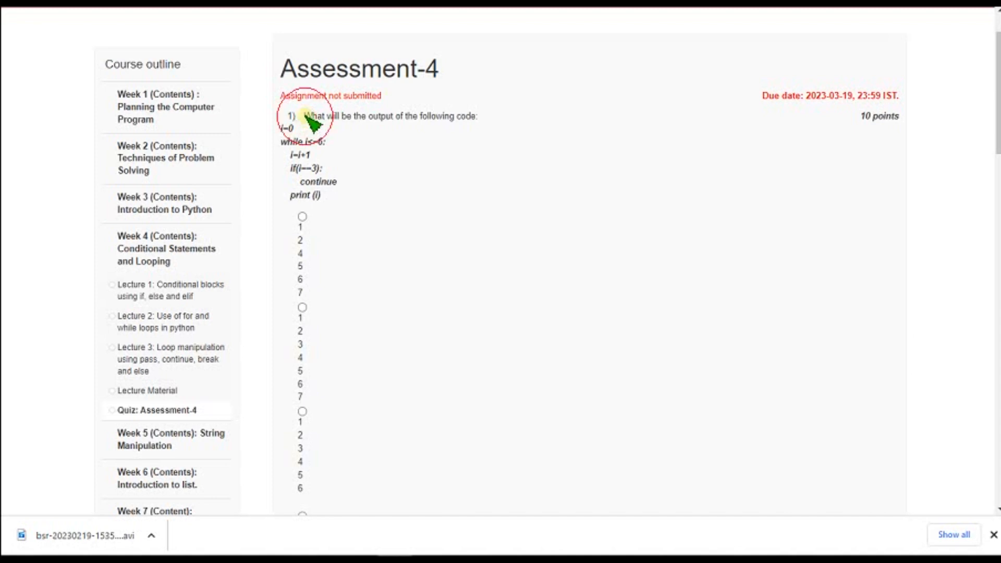
mouse_move(361, 144)
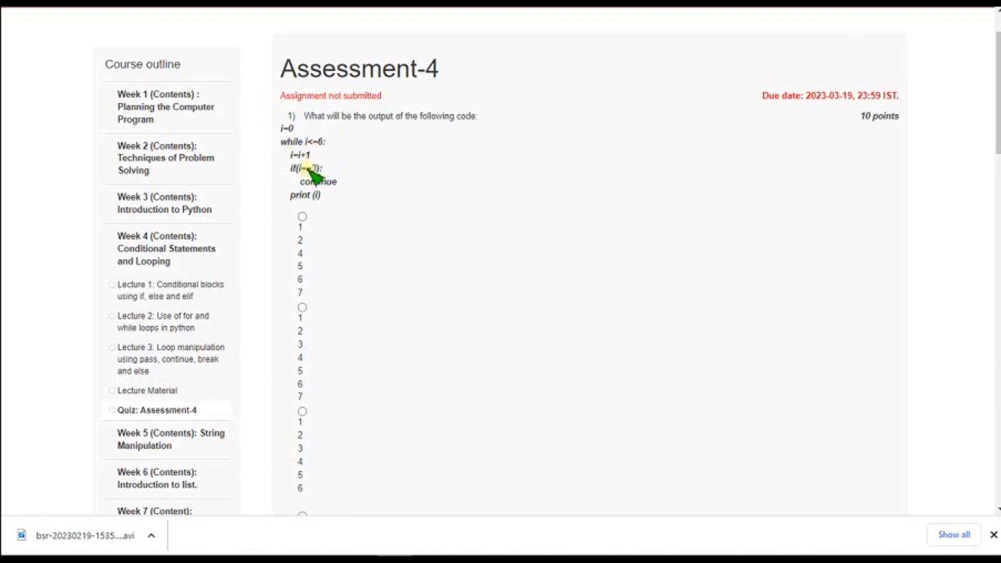
mouse_move(313, 159)
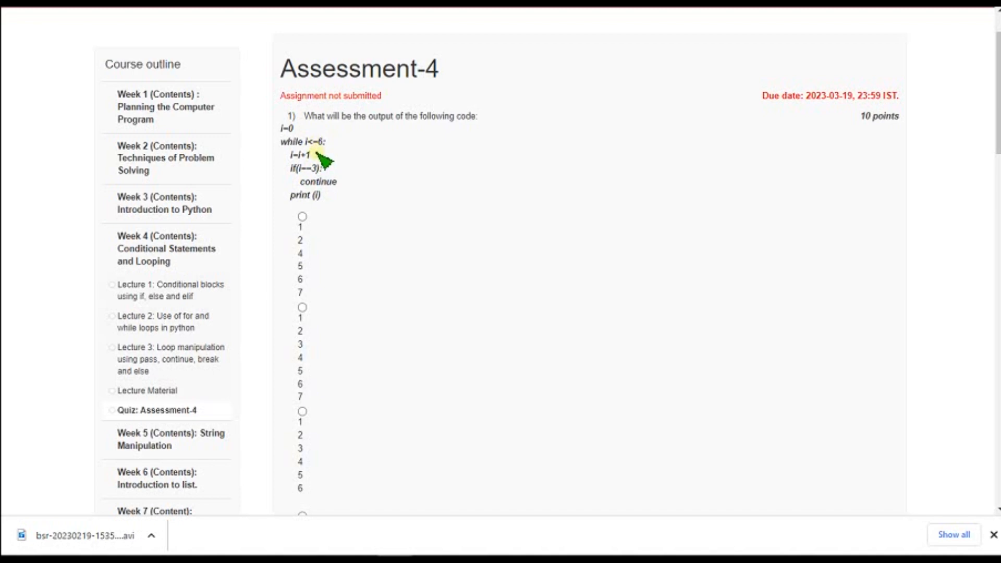
mouse_move(312, 248)
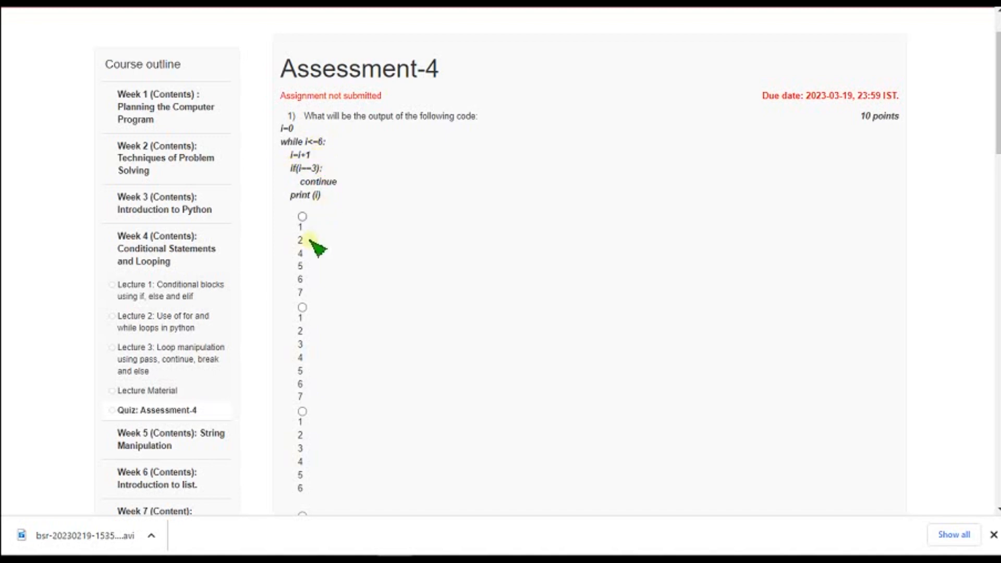
mouse_move(318, 295)
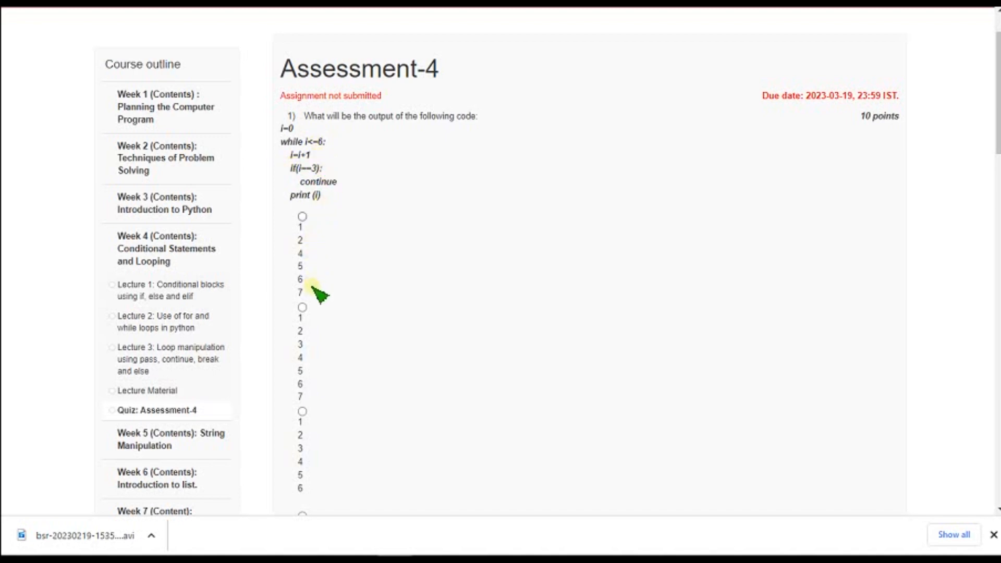
mouse_move(336, 251)
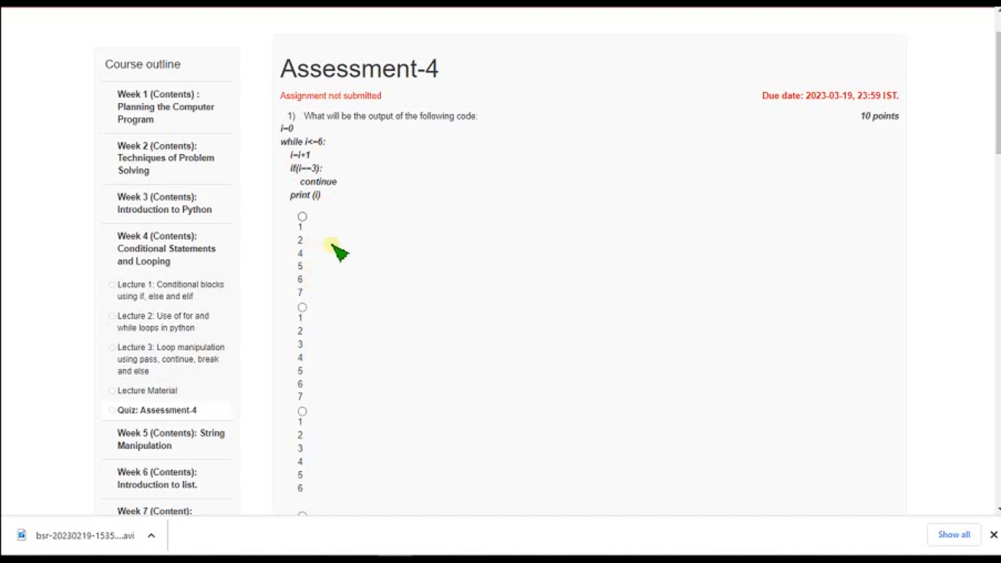
mouse_move(326, 248)
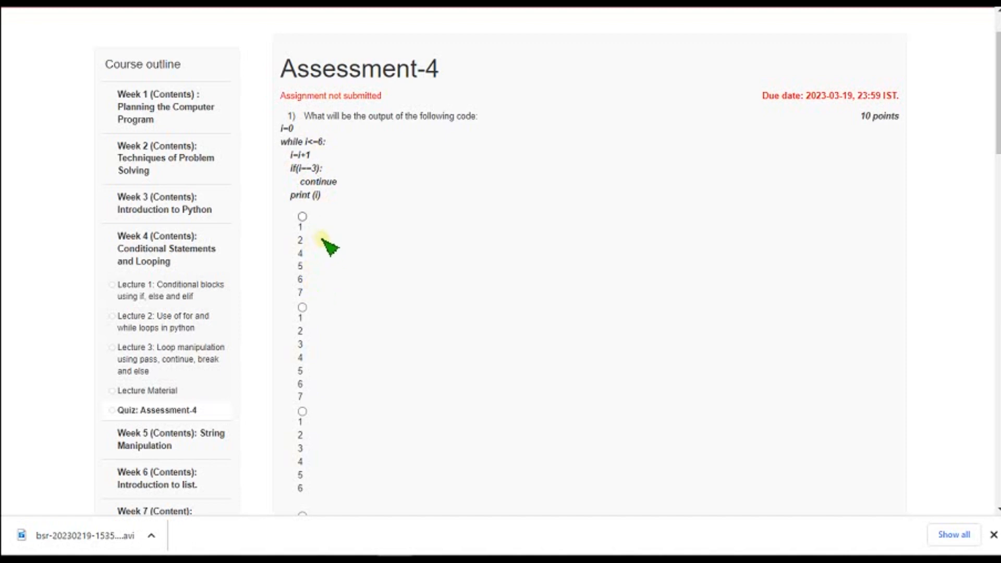
mouse_move(336, 265)
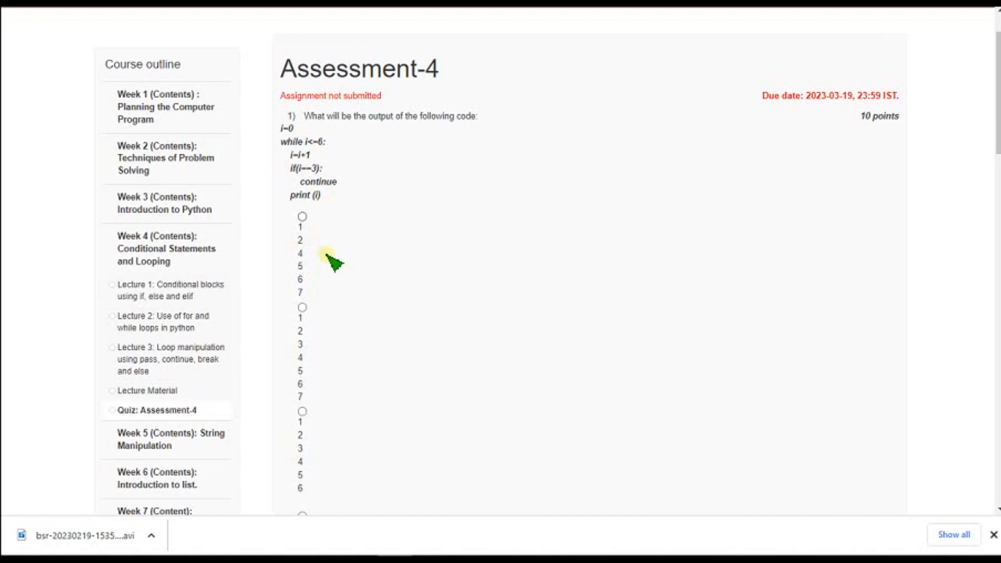
mouse_move(313, 253)
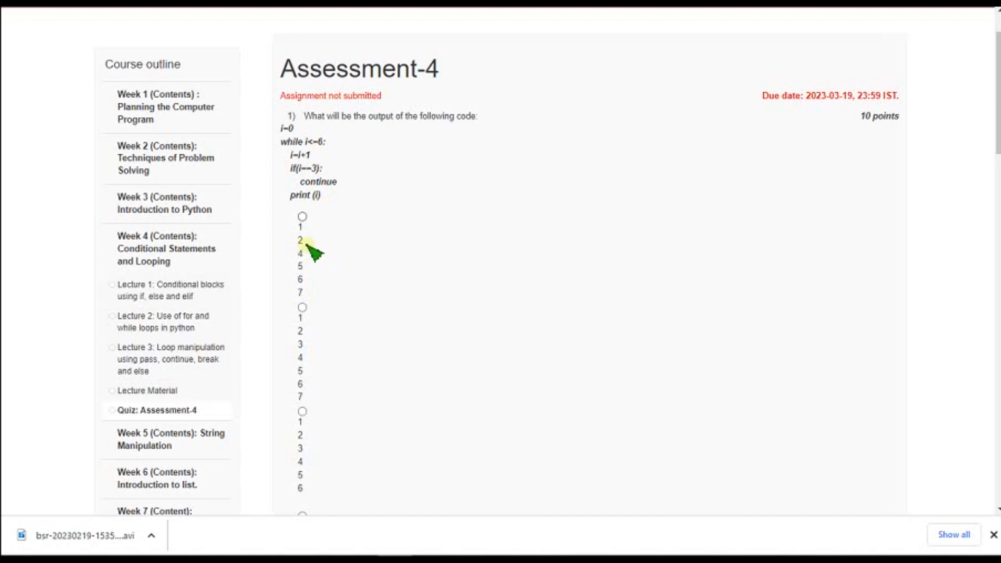
click(302, 216)
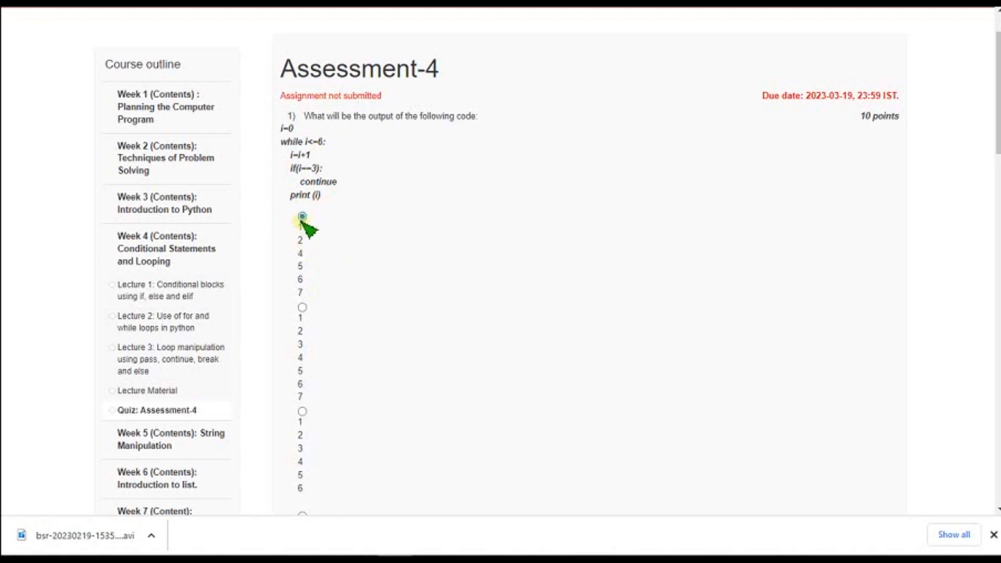
click(302, 217)
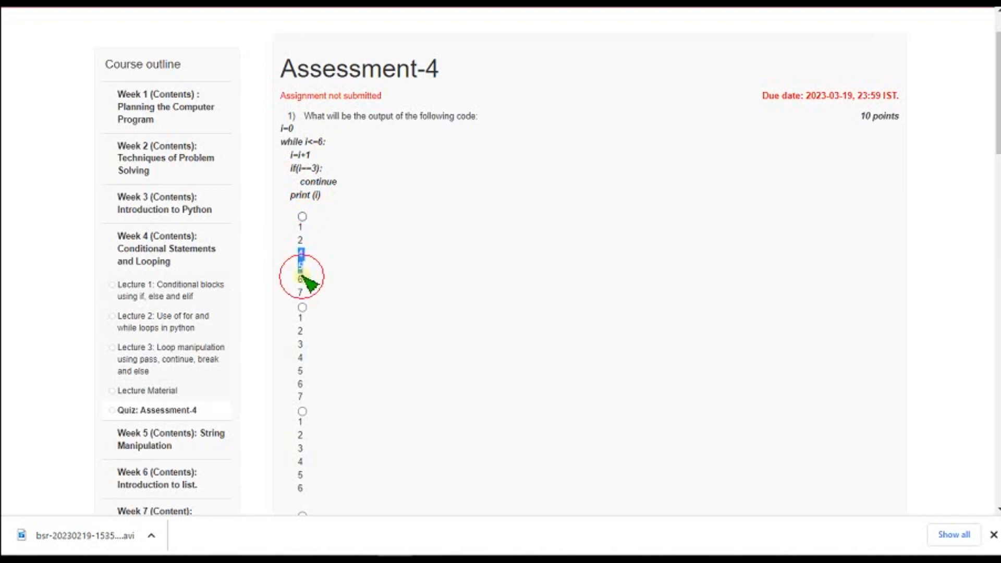
click(302, 216)
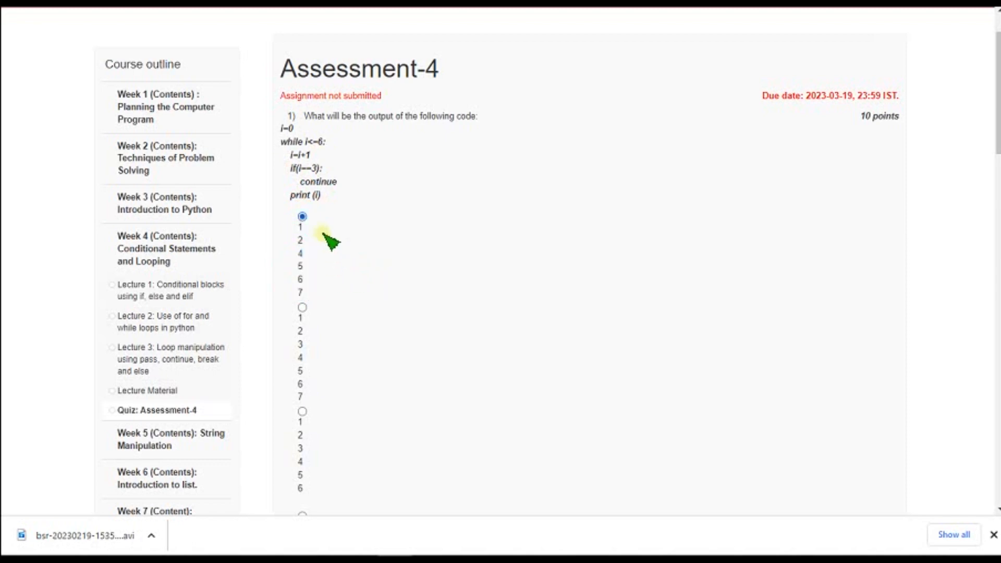
mouse_move(476, 280)
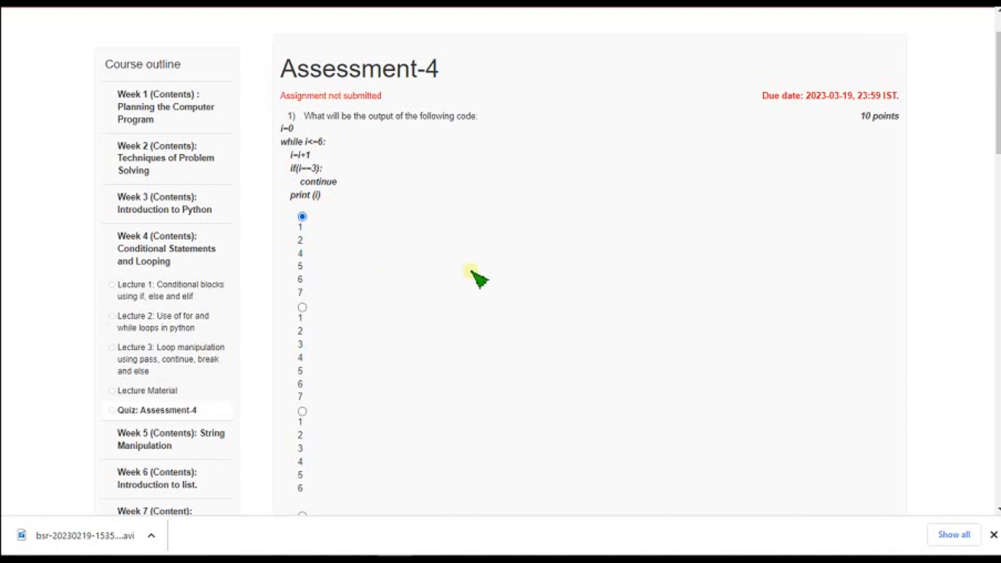
- Scroll to question 2's while-loop sum, highlight variable i, and choose 15
scroll(down, 3)
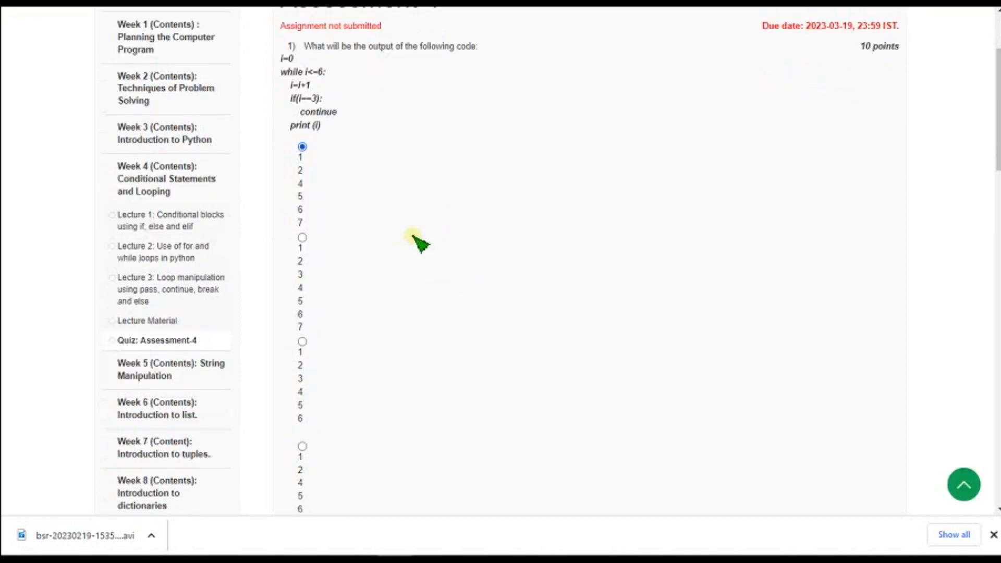
scroll(down, 3)
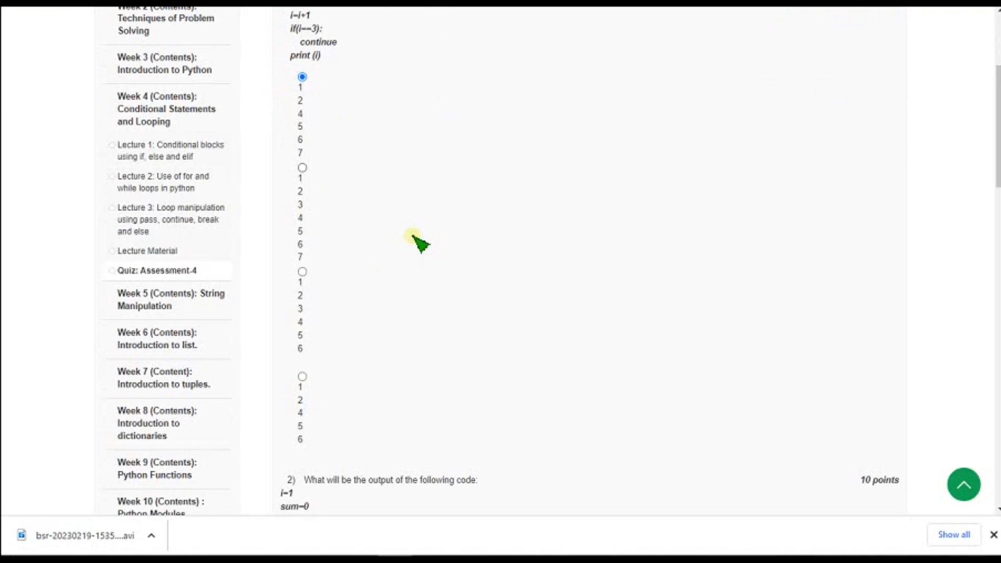
scroll(up, 3)
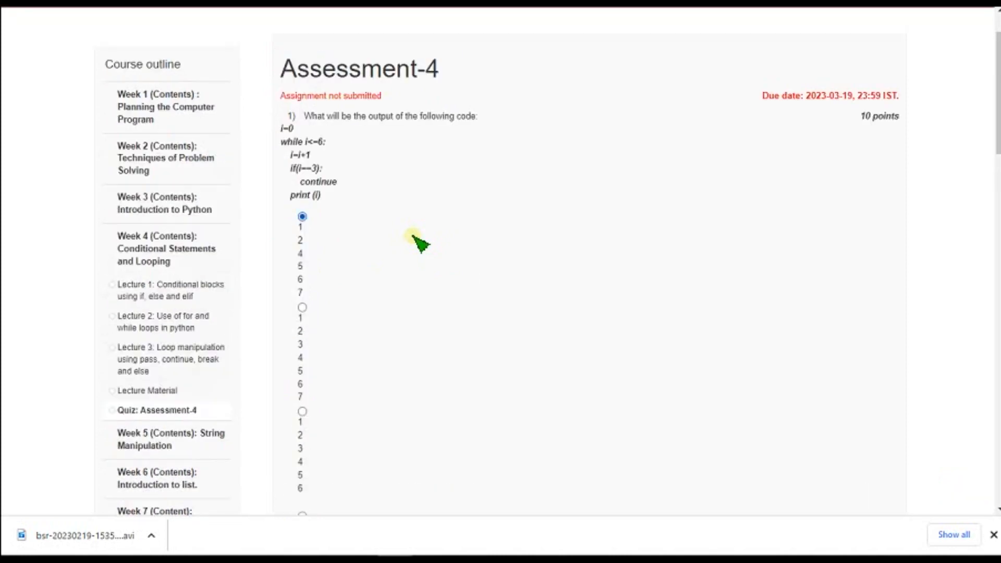
scroll(down, 3)
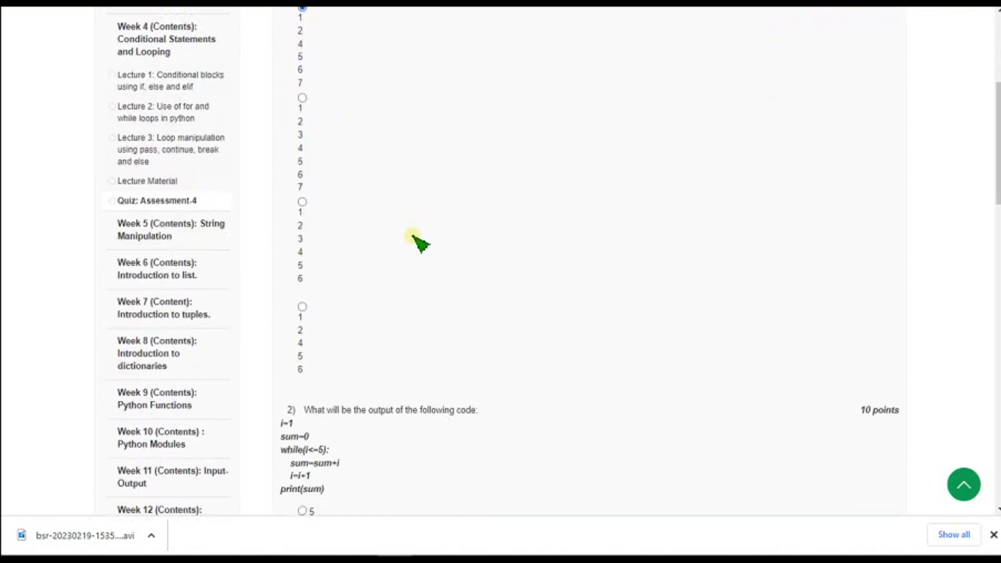
scroll(down, 3)
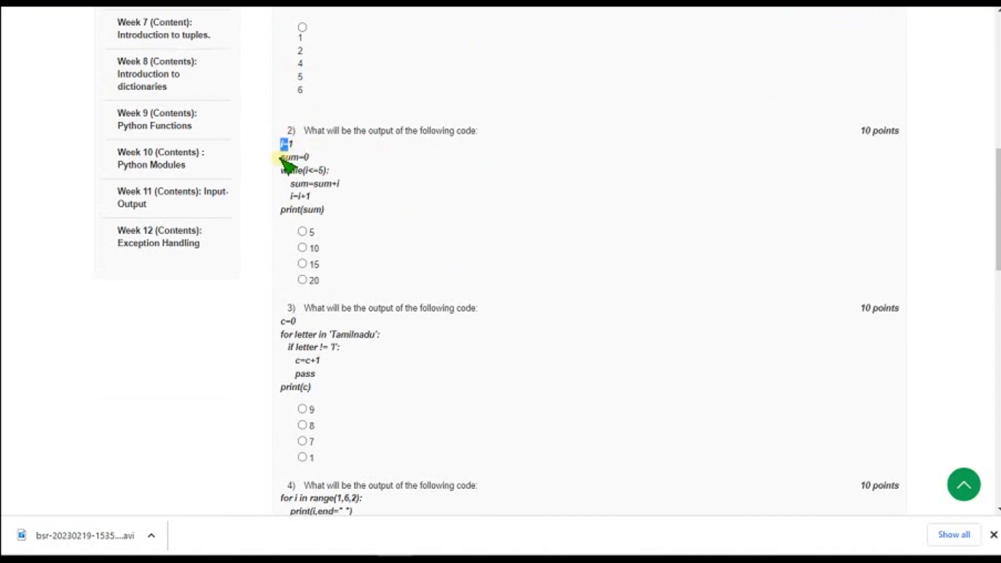
double_click(293, 157)
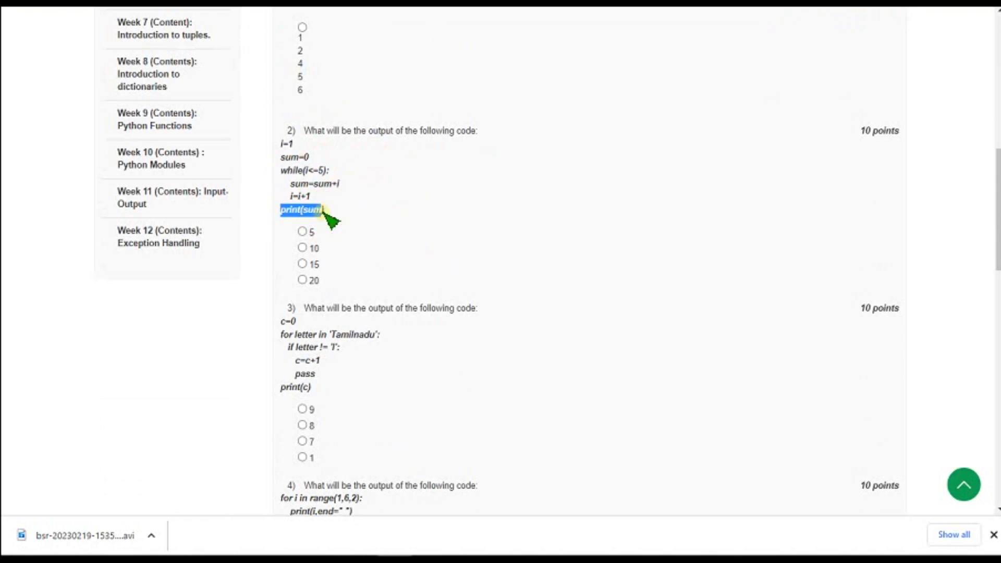
mouse_move(380, 178)
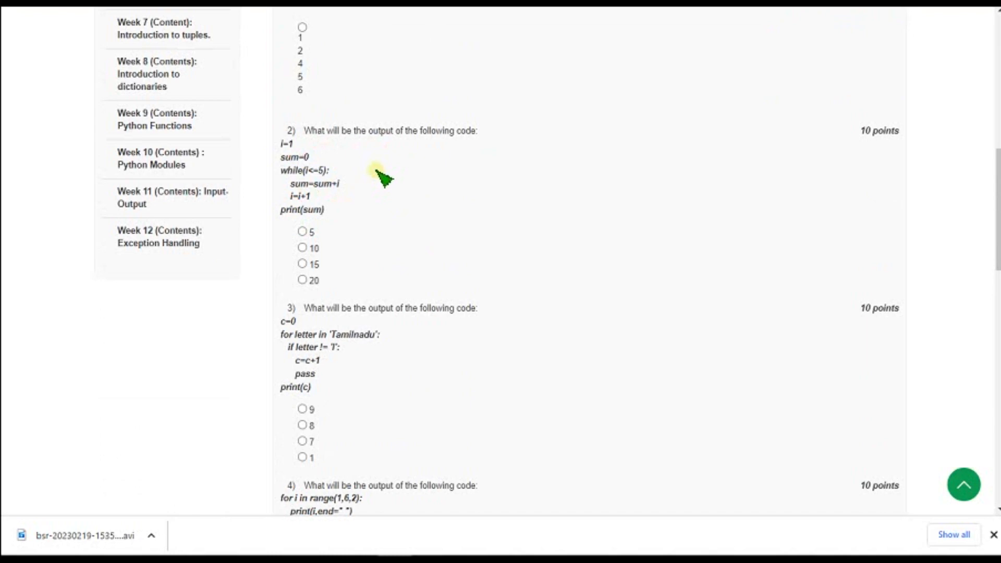
mouse_move(329, 262)
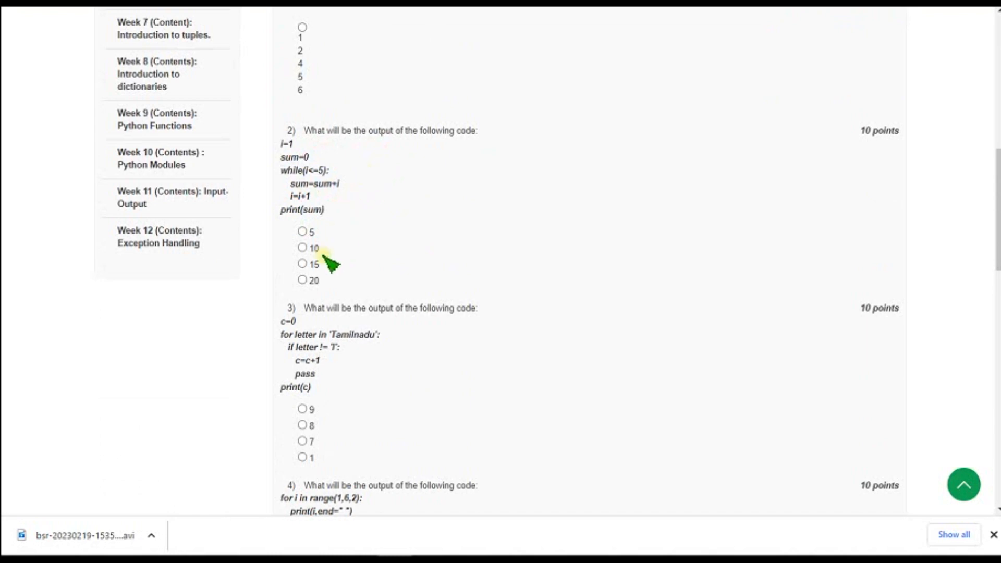
double_click(313, 265)
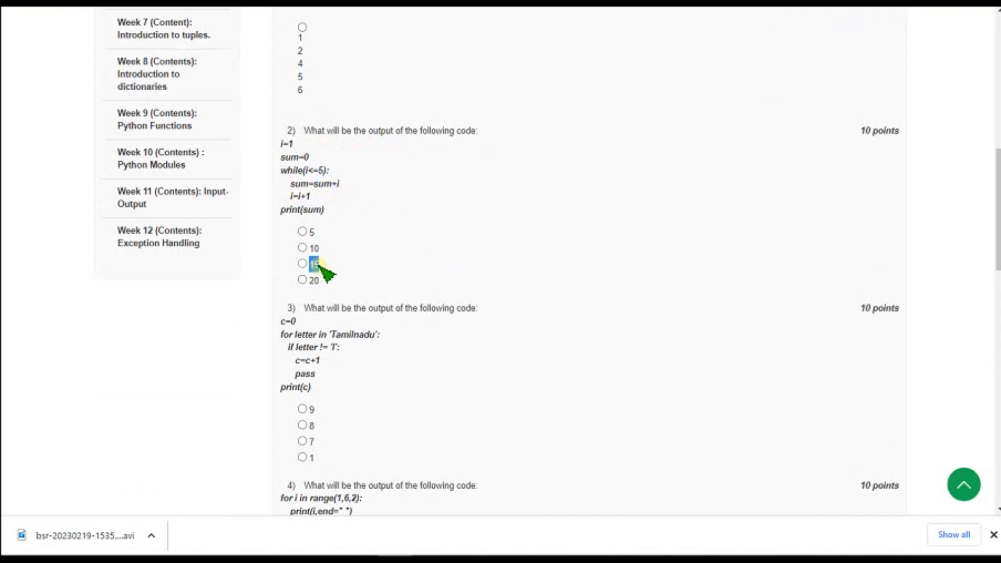
click(302, 264)
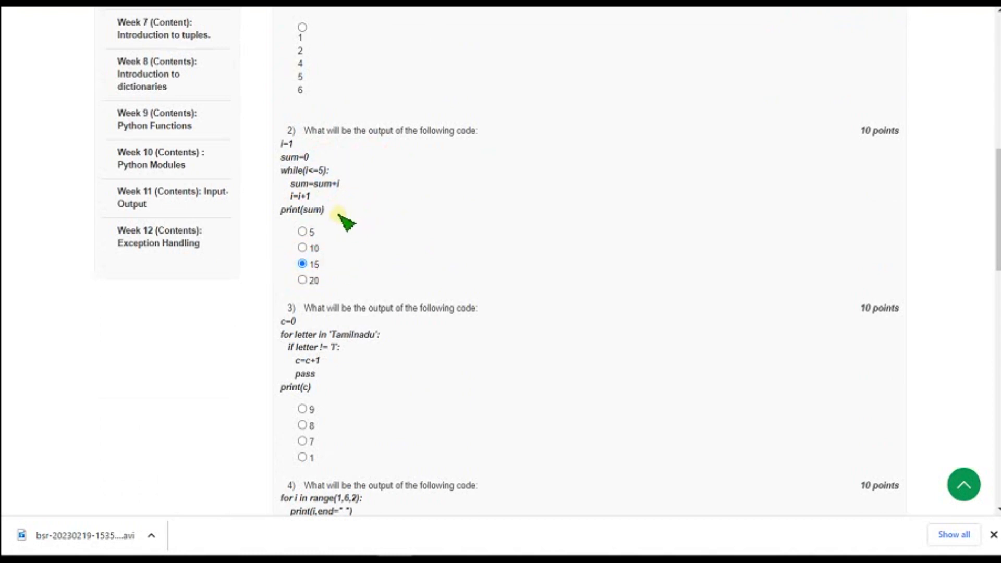
mouse_move(363, 181)
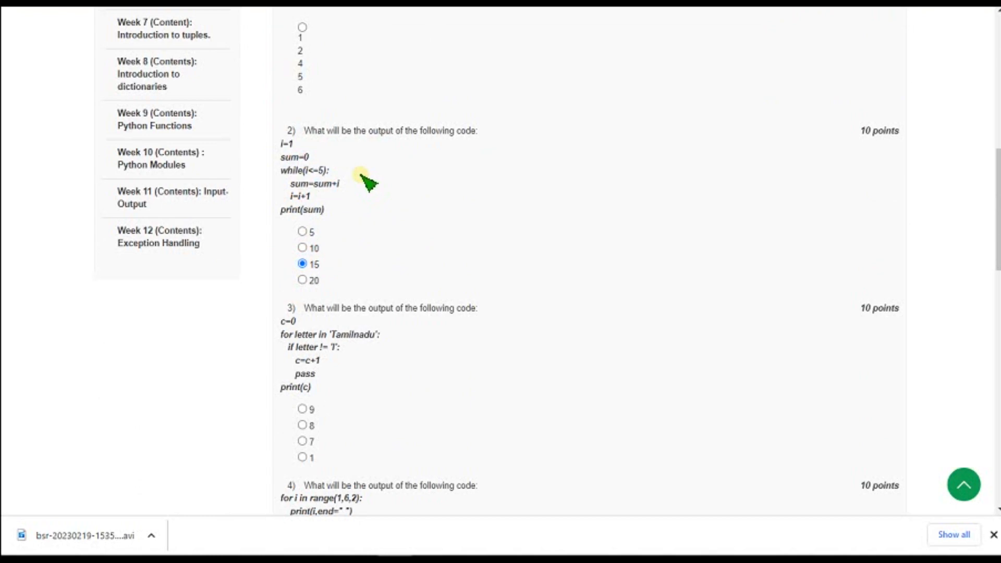
mouse_move(381, 189)
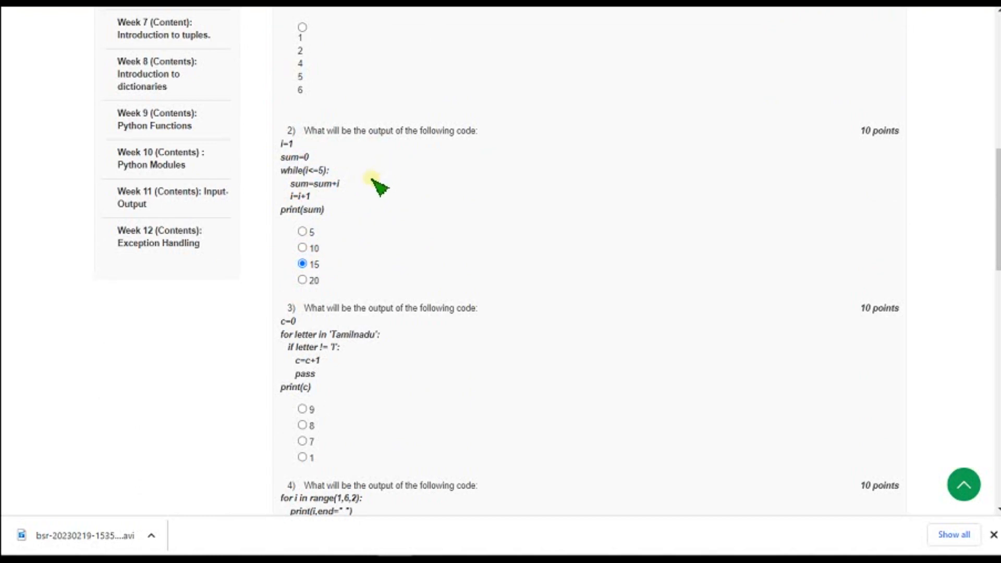
- Highlight question 3's 'Tamilnadu' letter-count wording and choose 8 as the answer
scroll(down, 3)
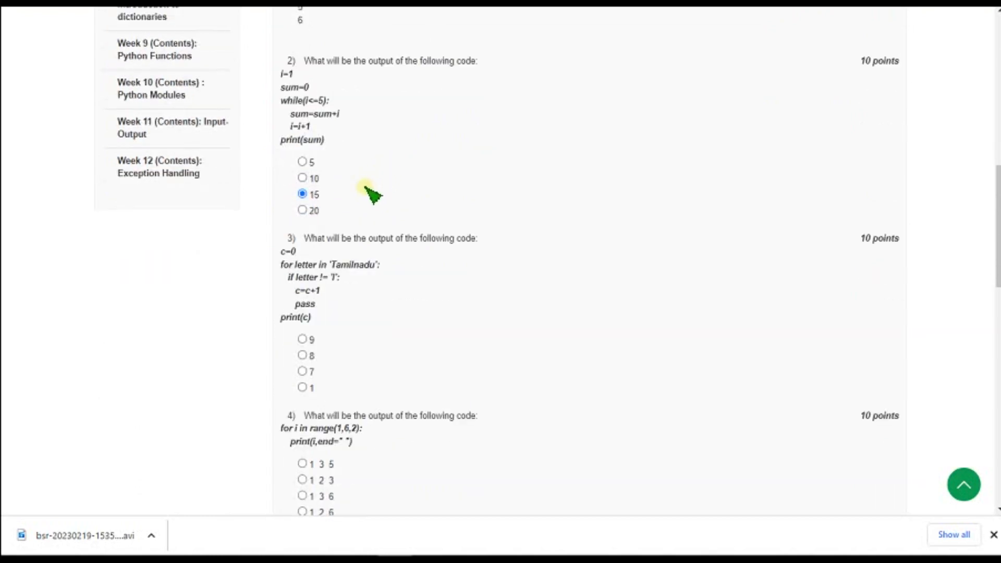
scroll(down, 3)
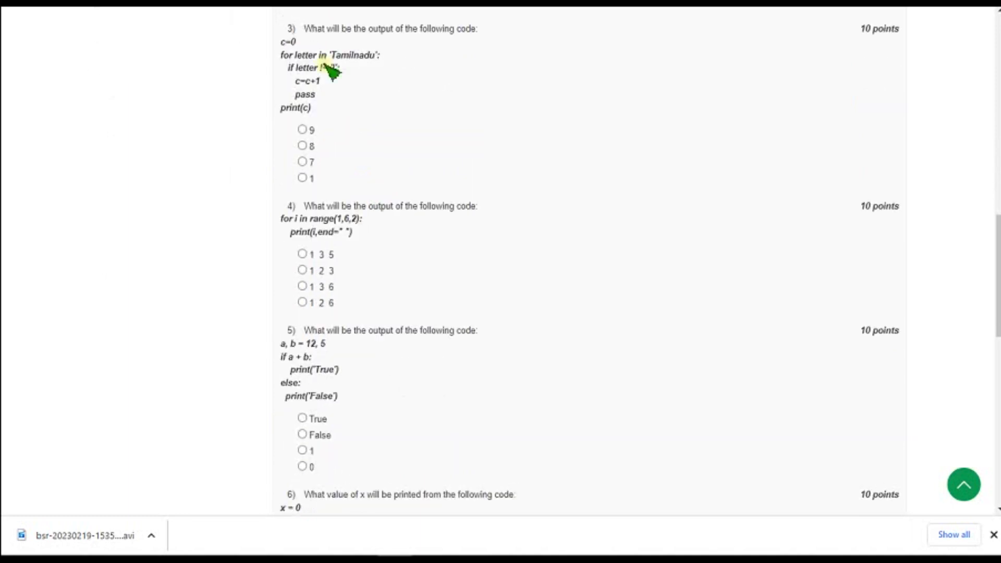
drag(304, 28, 419, 28)
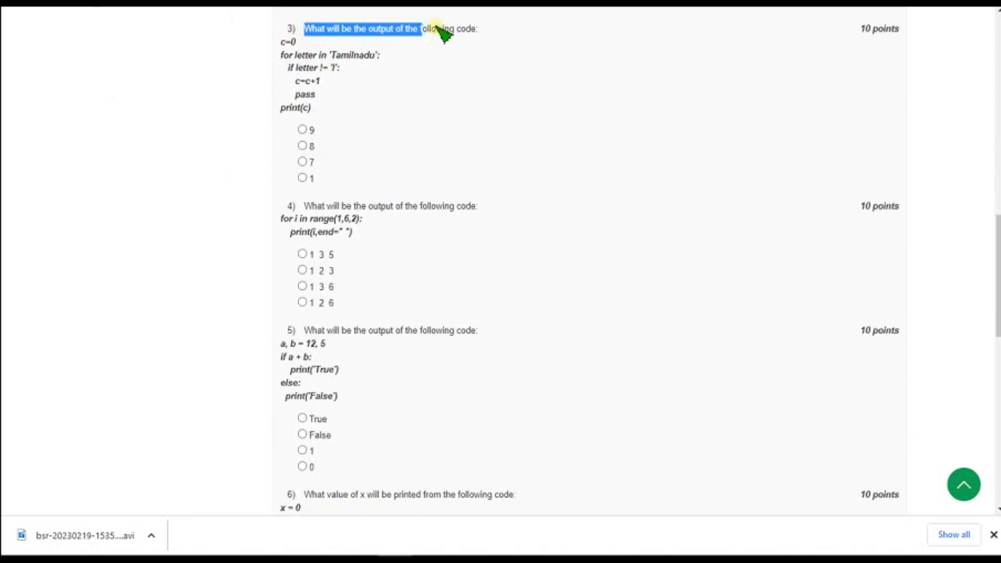
mouse_move(469, 57)
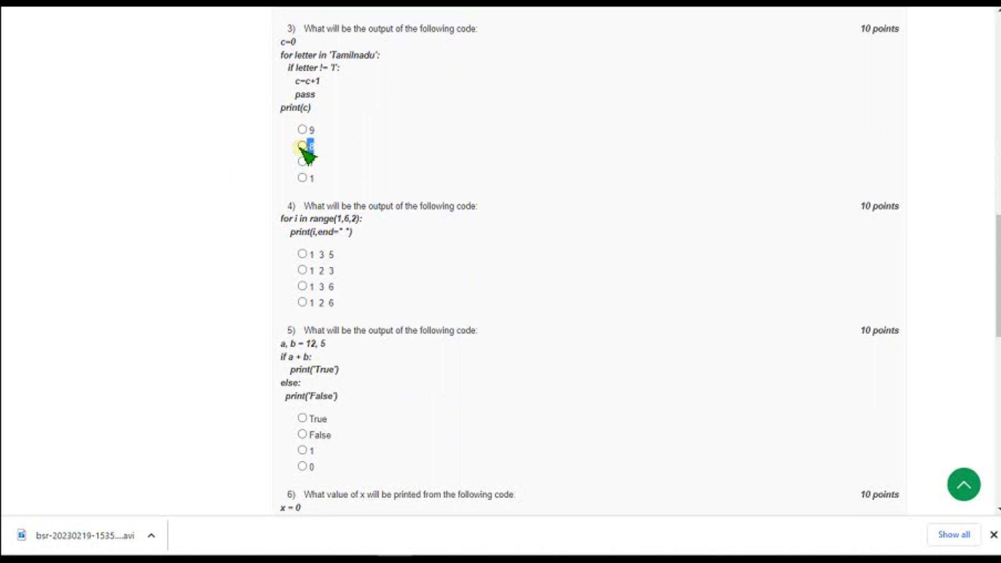
click(302, 145)
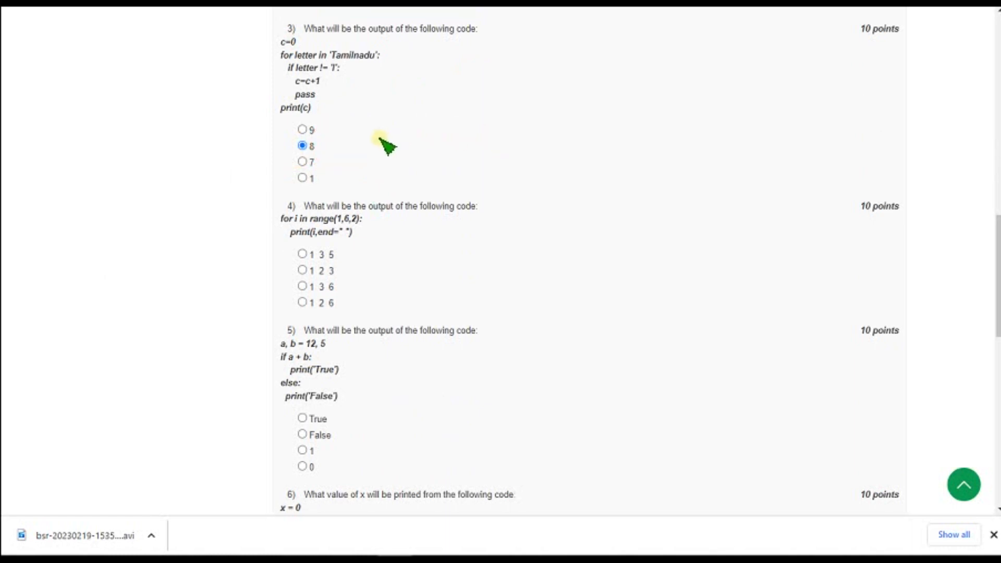
- Highlight and select 1 3 5 for question 4's range(1,6,2) loop
scroll(down, 3)
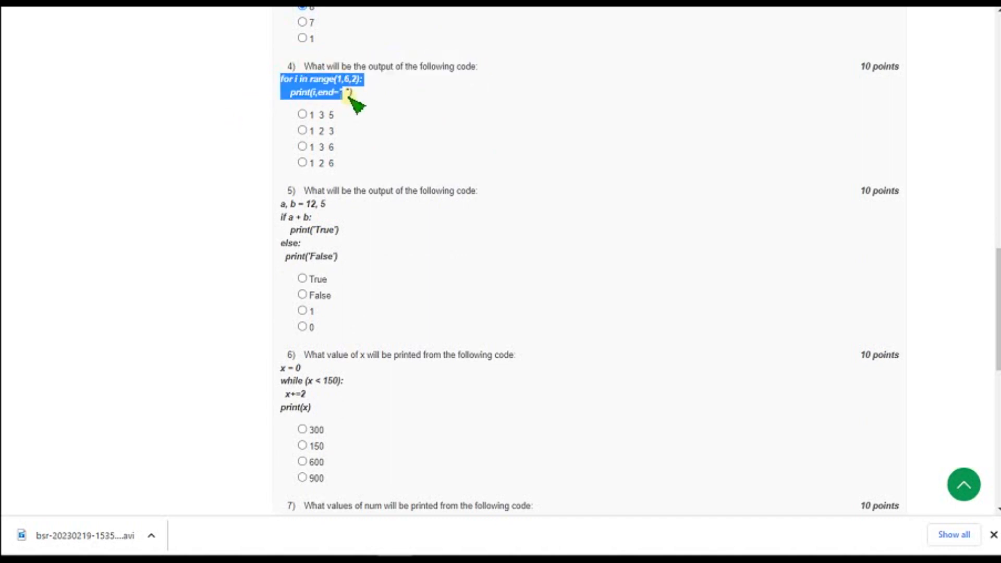
mouse_move(393, 96)
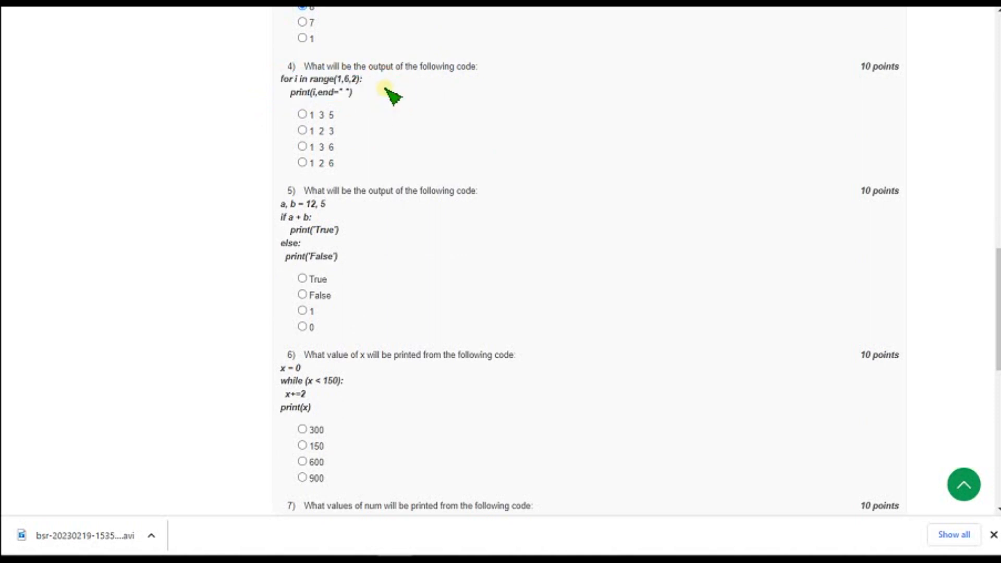
mouse_move(425, 240)
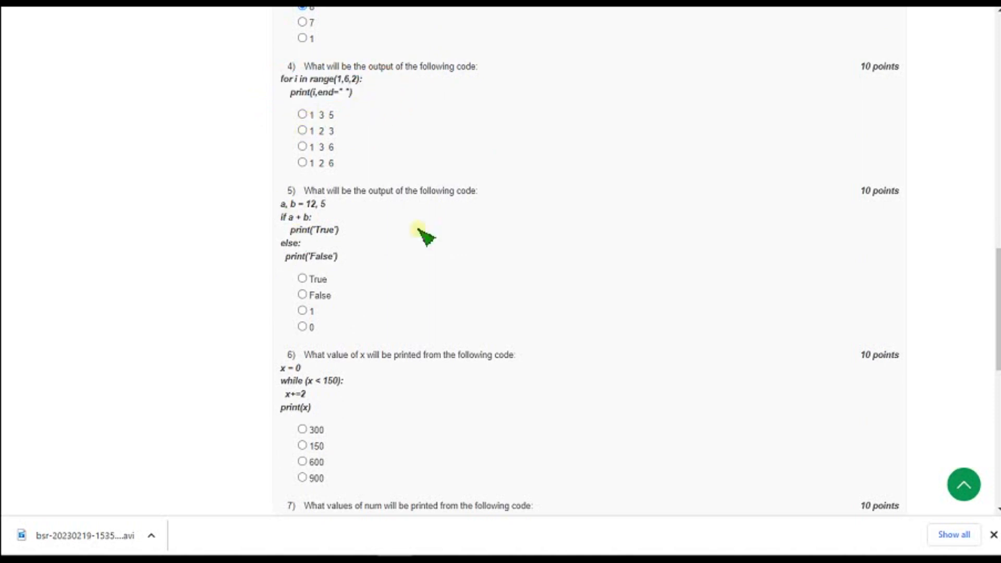
double_click(319, 114)
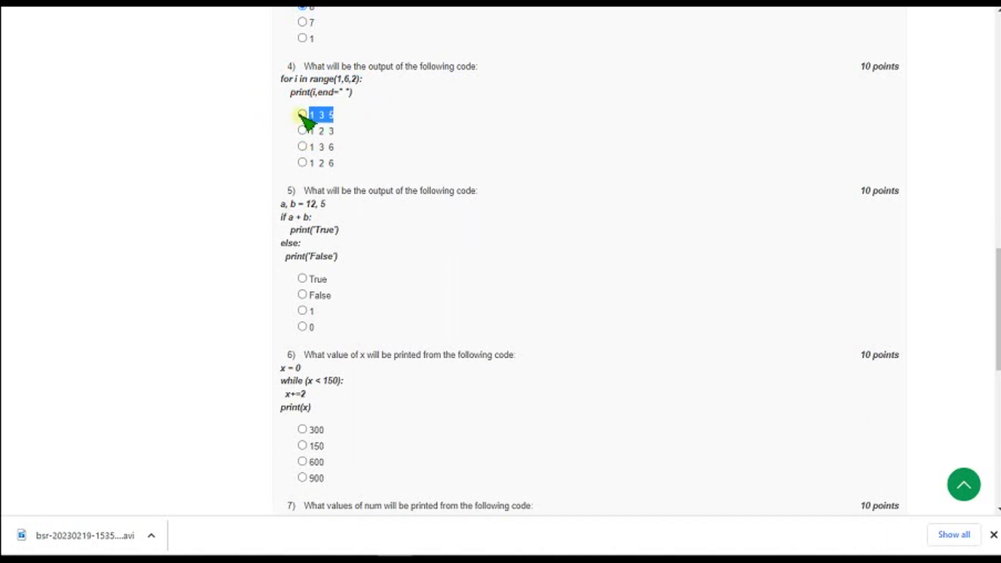
click(302, 114)
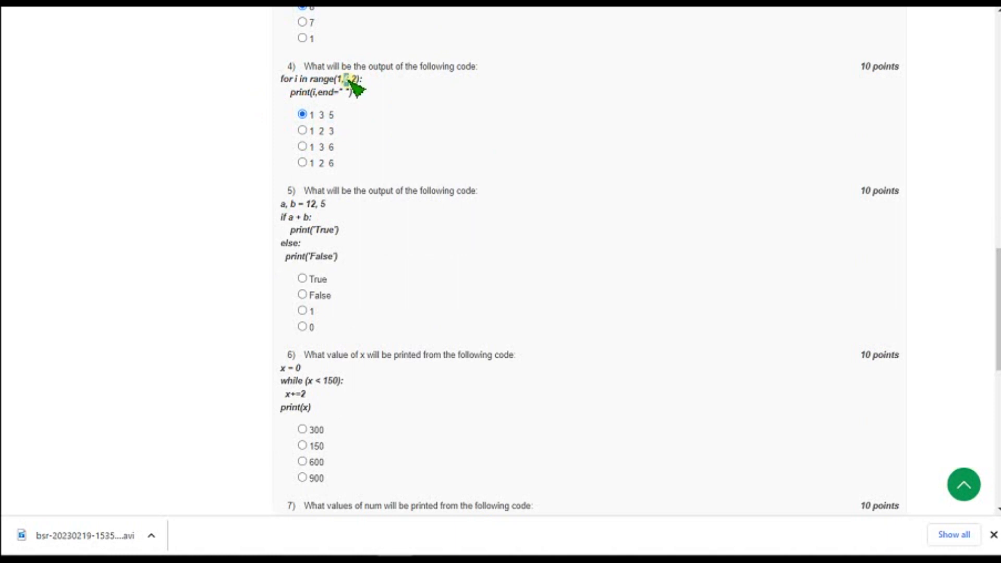
mouse_move(357, 89)
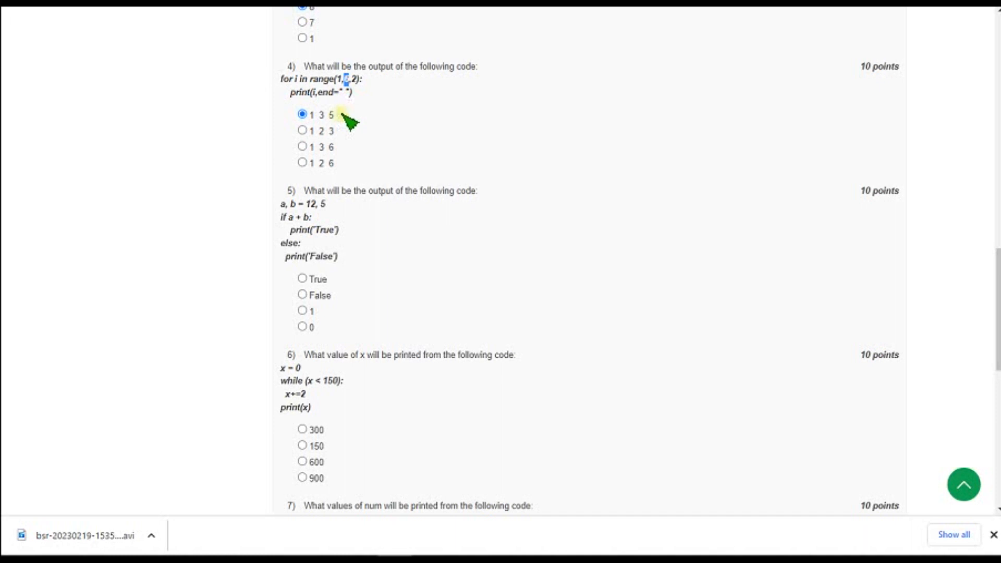
double_click(322, 115)
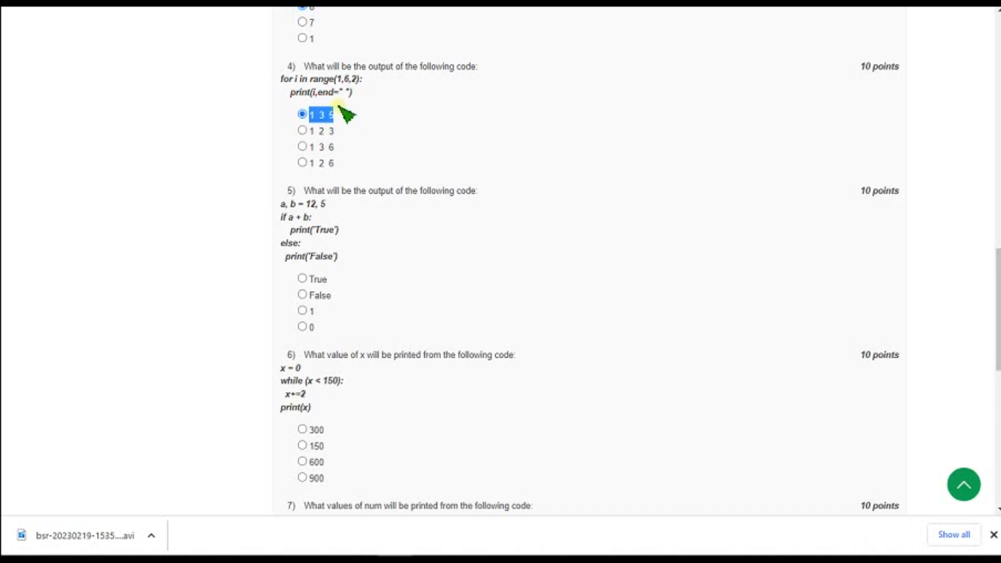
mouse_move(366, 249)
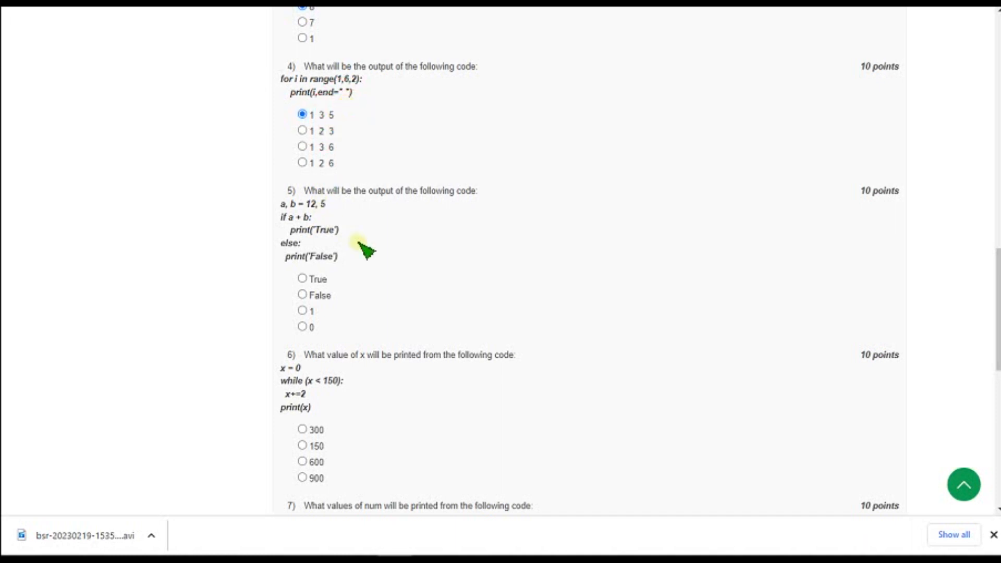
scroll(down, 3)
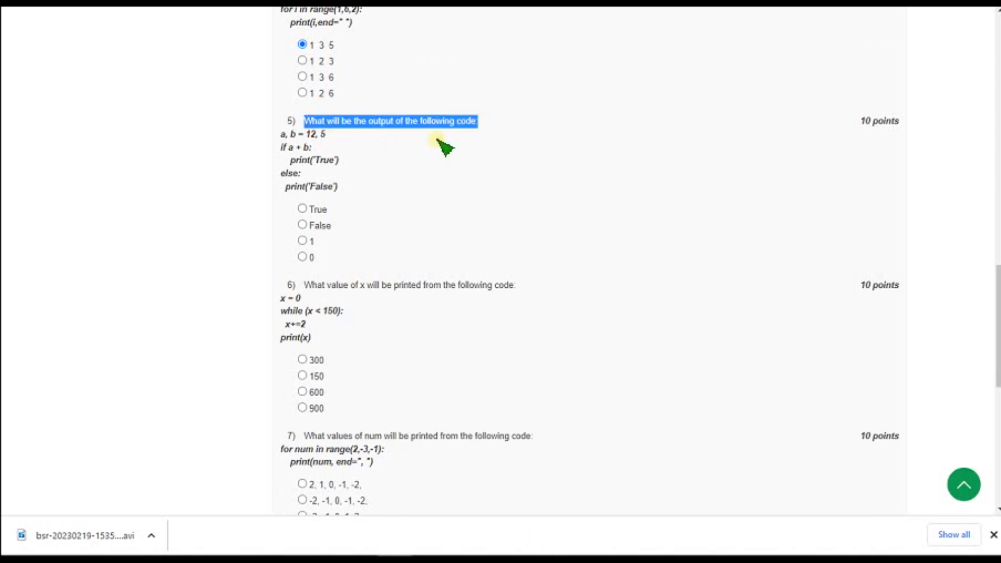
mouse_move(399, 169)
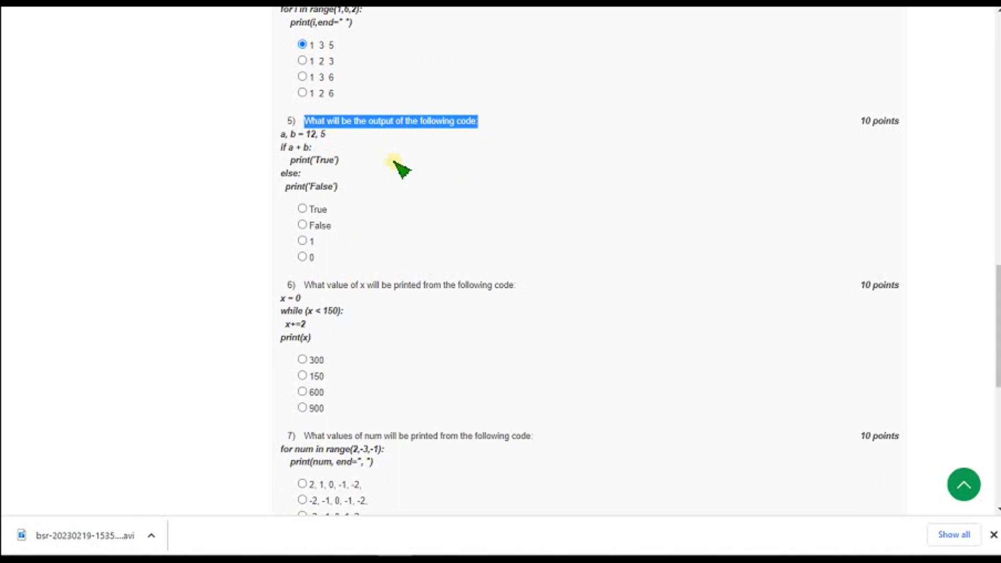
- Choose True for question 5's if a + b check, then scroll onward
click(402, 169)
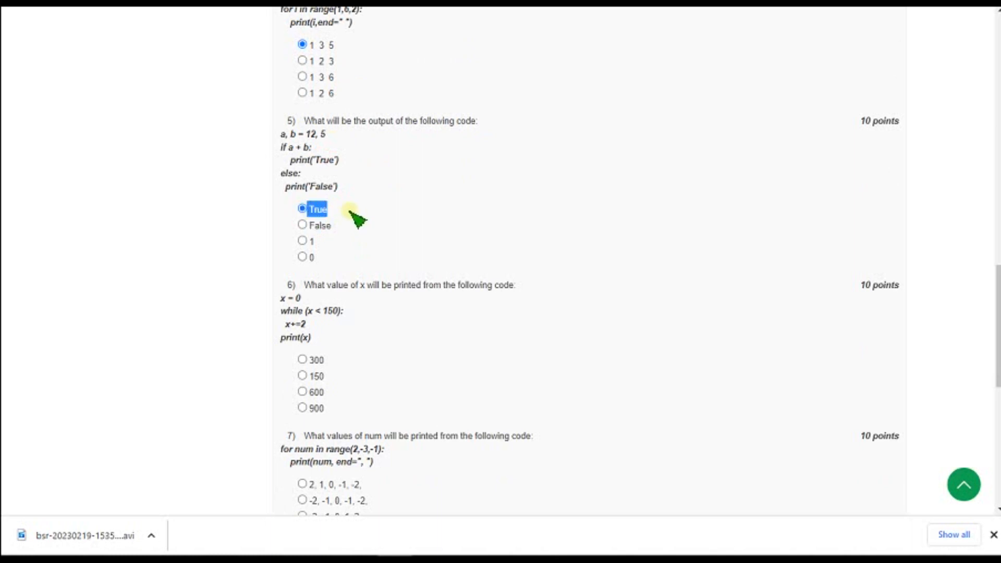
mouse_move(313, 173)
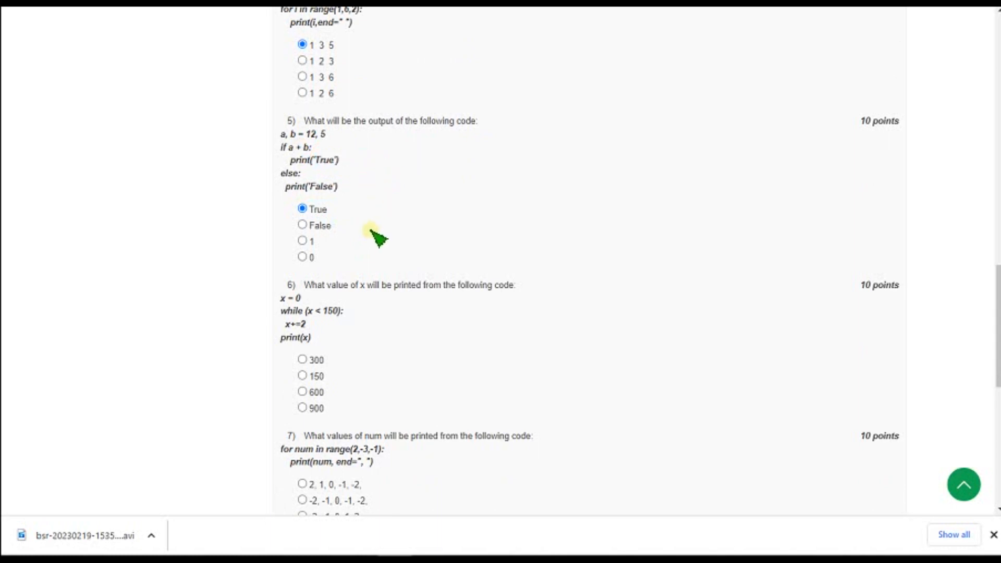
mouse_move(384, 159)
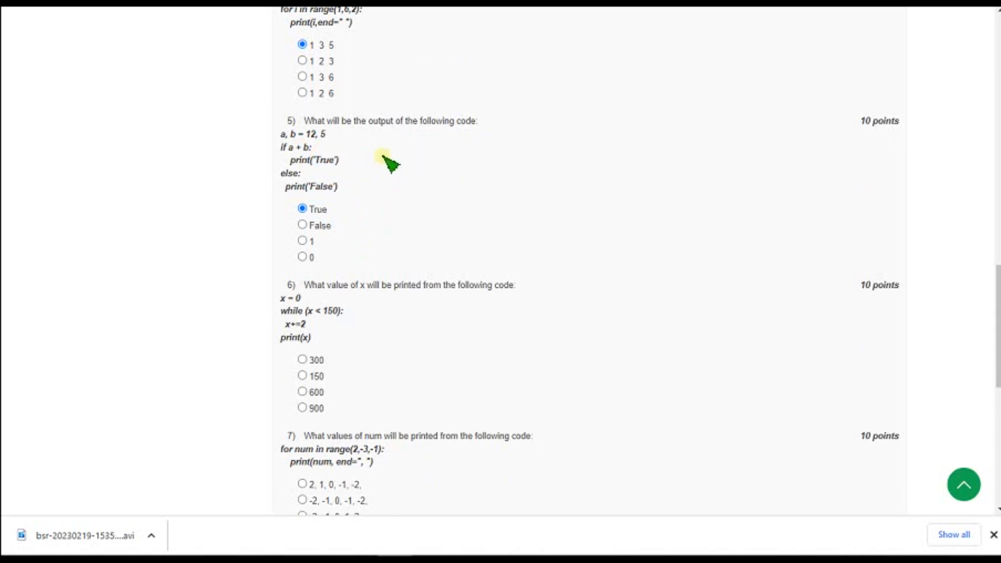
scroll(down, 3)
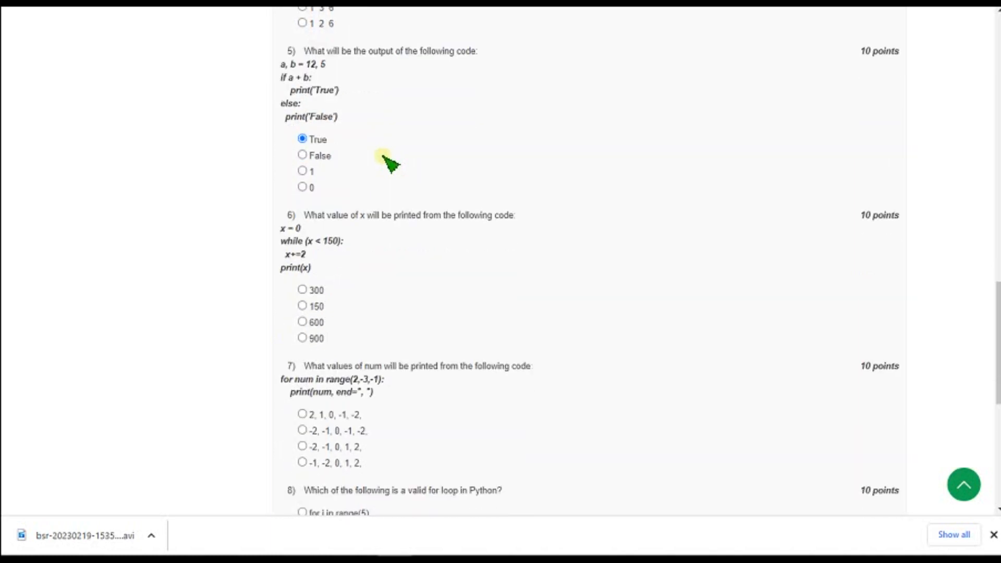
scroll(down, 3)
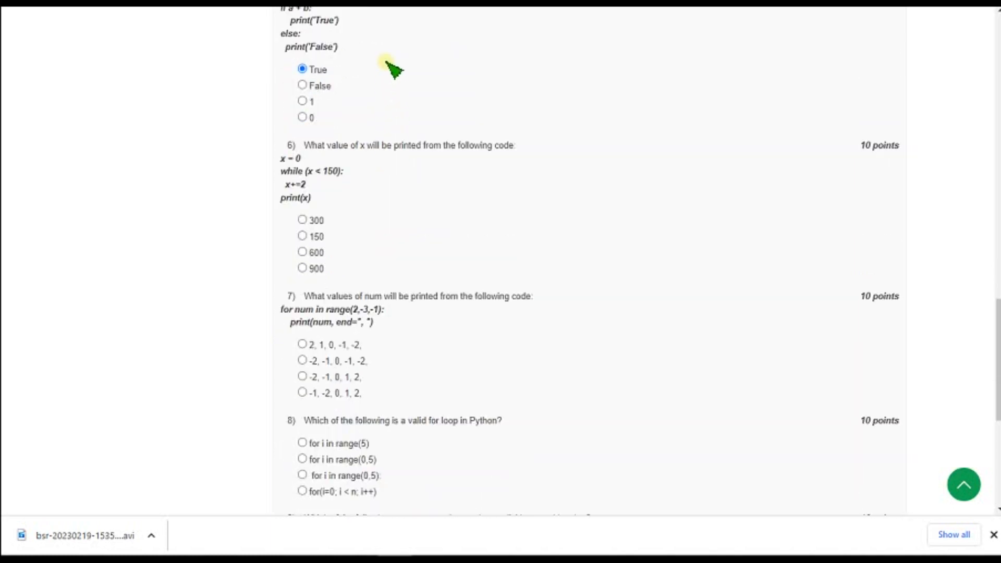
scroll(down, 3)
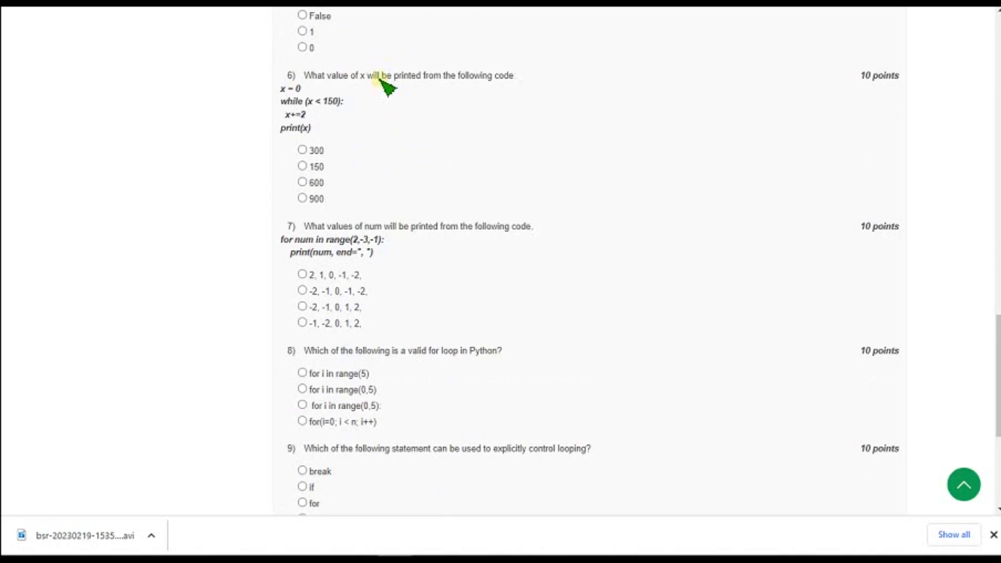
- Zoom the page in, highlight question 6's while x < 150 code, and choose 150
double_click(325, 76)
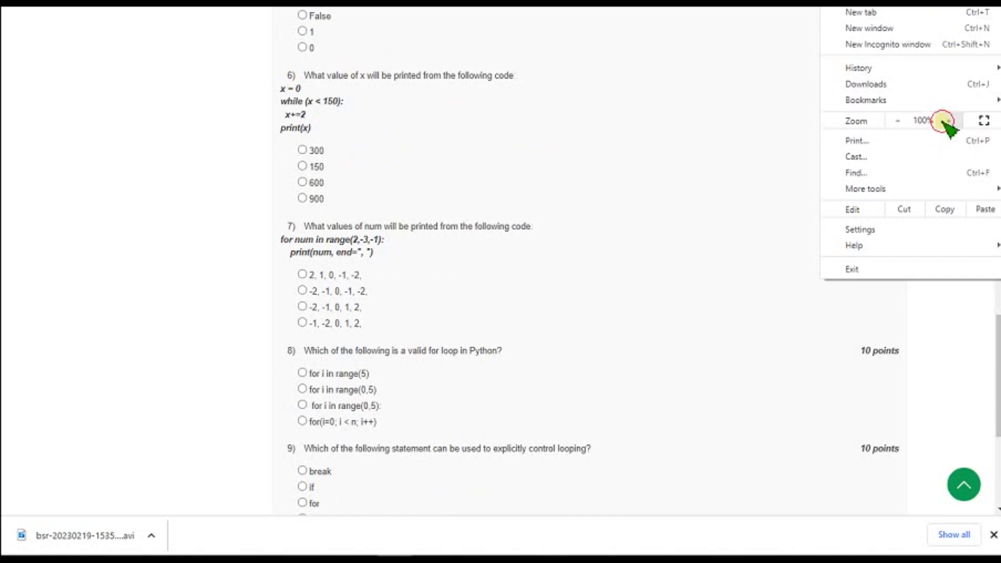
click(944, 121)
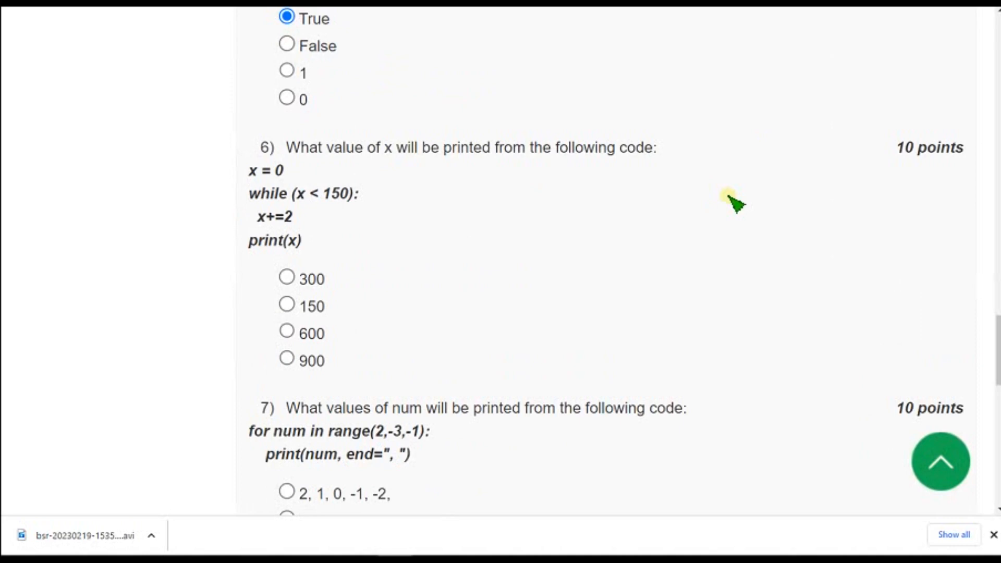
scroll(down, 3)
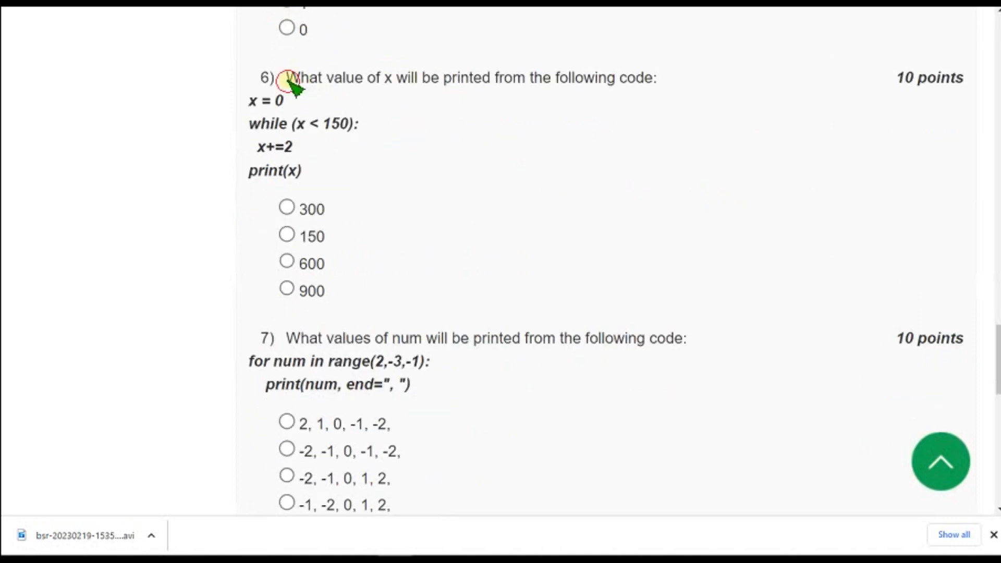
drag(286, 77, 380, 77)
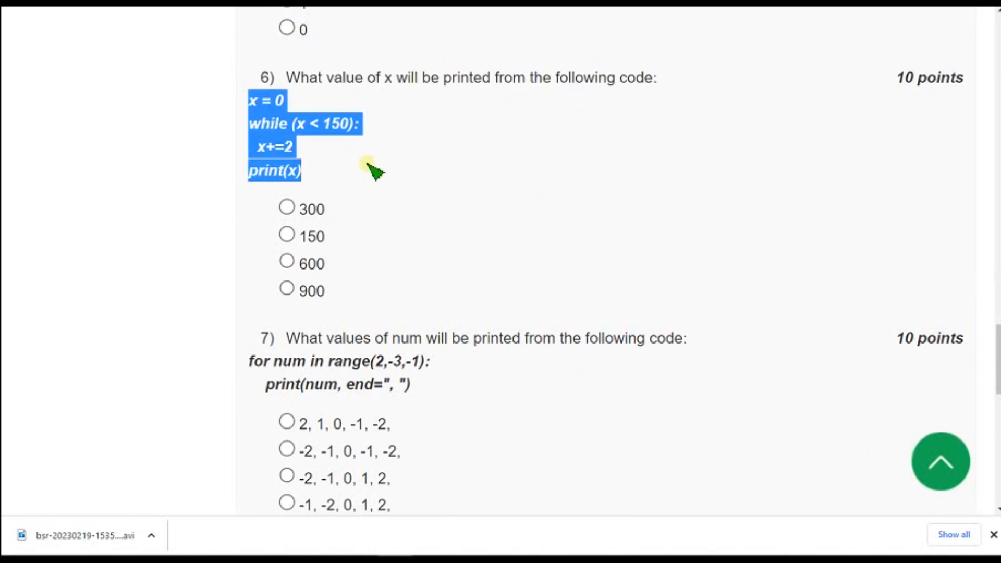
mouse_move(384, 153)
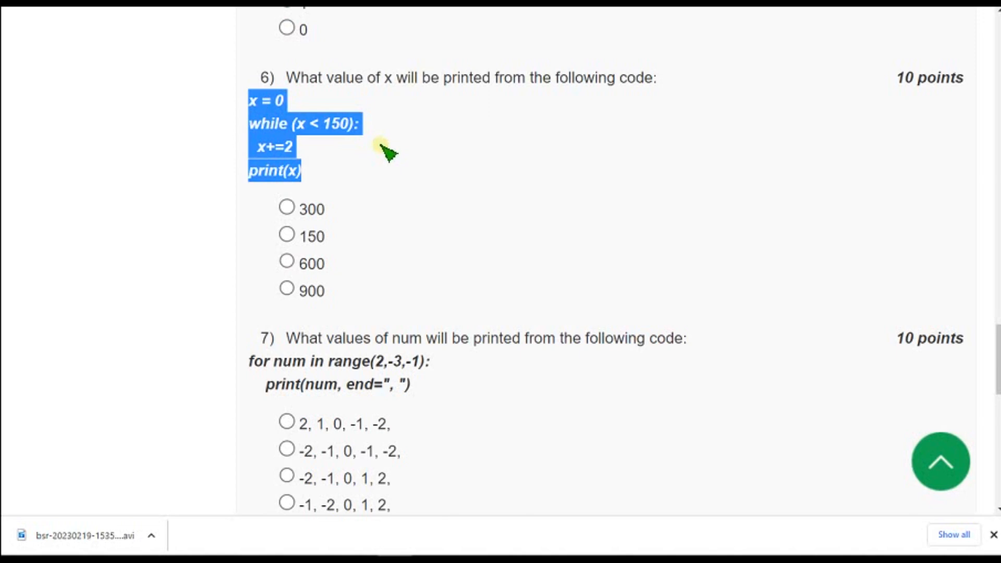
double_click(312, 235)
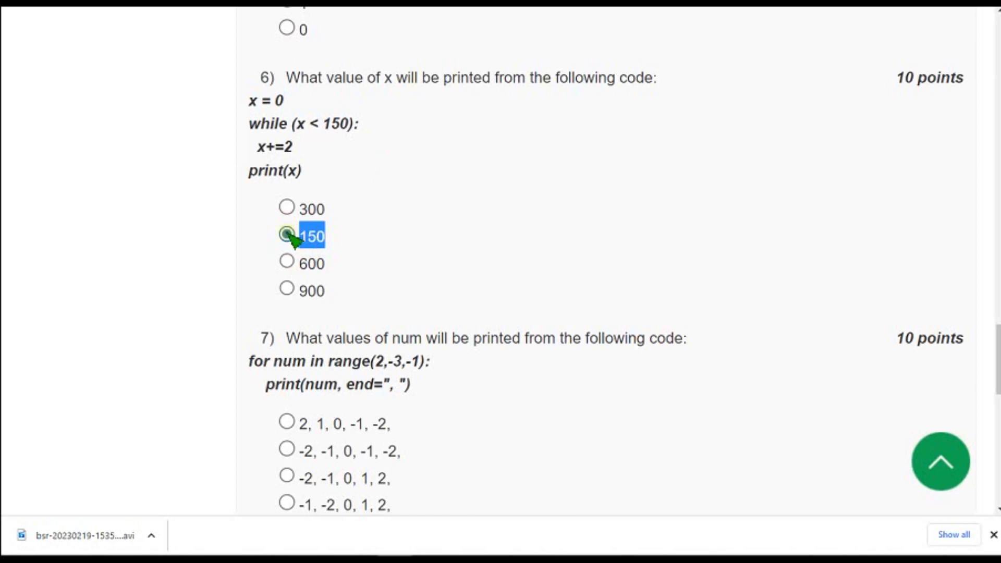
click(286, 235)
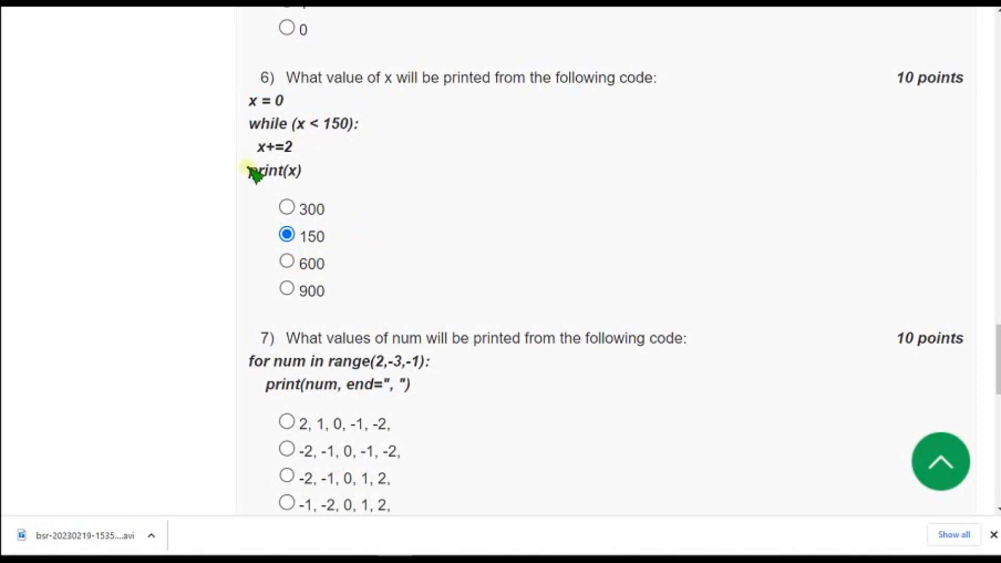
mouse_move(427, 165)
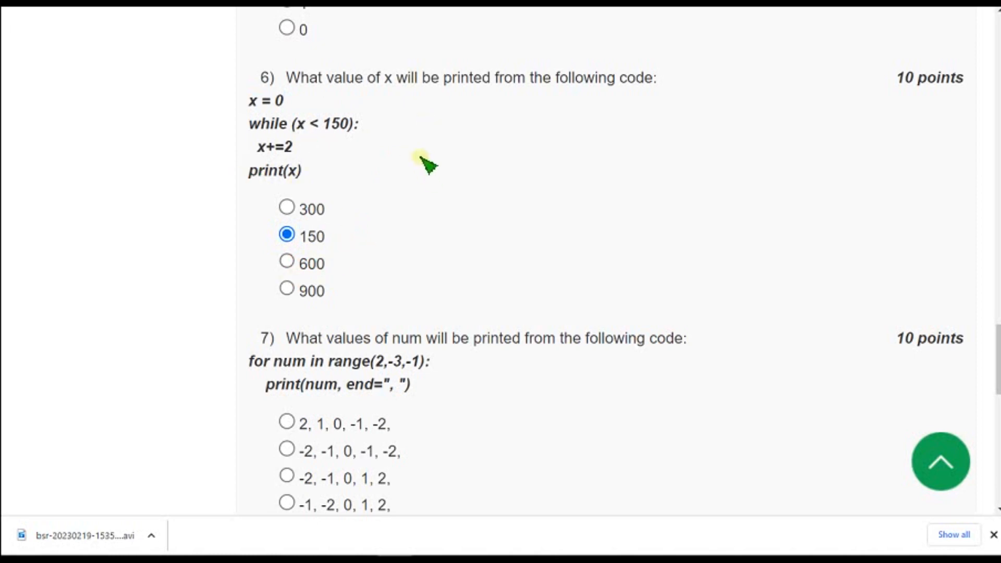
- Highlight and select '2, 1, 0, -1, -2,' for question 7's range(2,-3,-1) loop
scroll(down, 3)
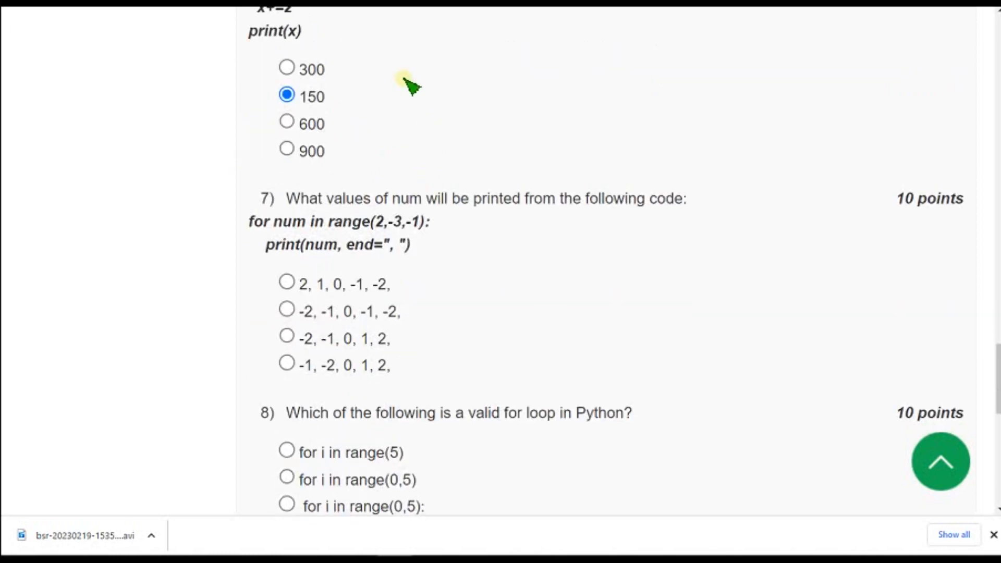
scroll(down, 3)
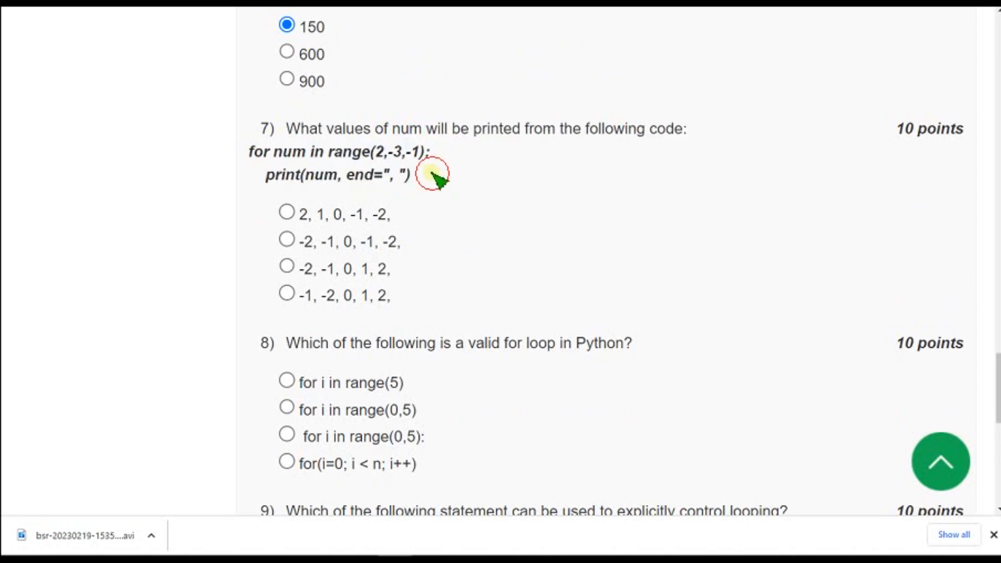
mouse_move(460, 178)
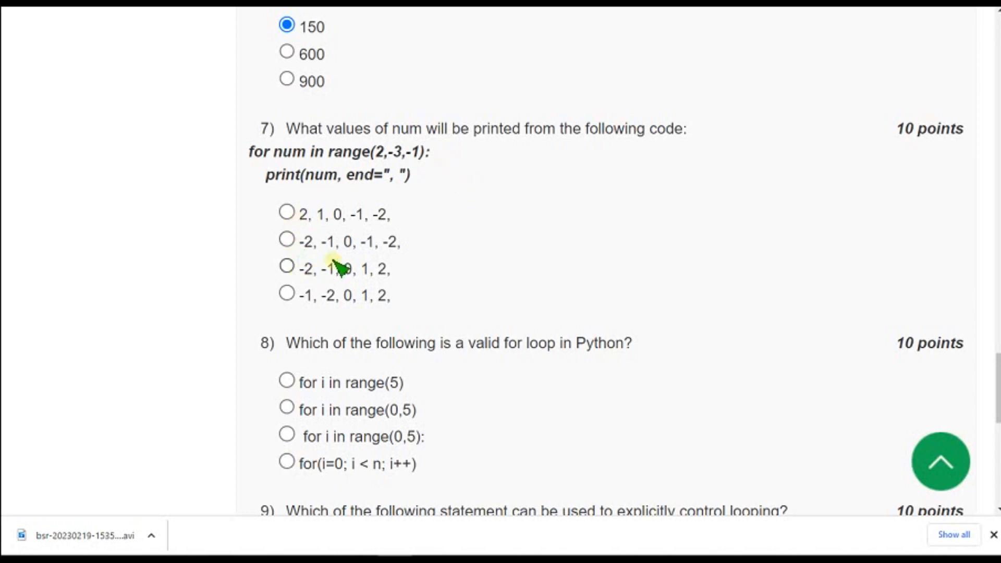
mouse_move(355, 297)
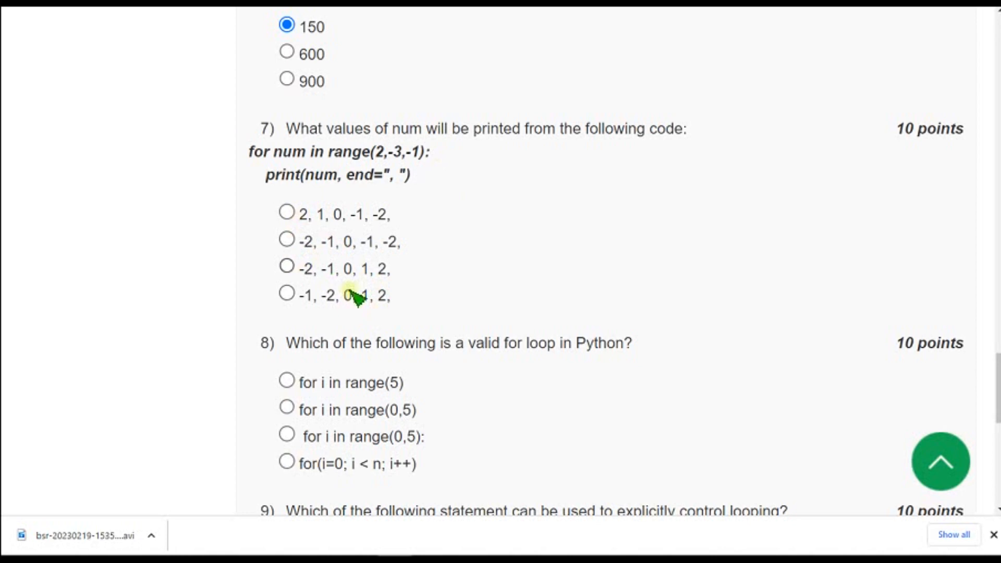
mouse_move(301, 215)
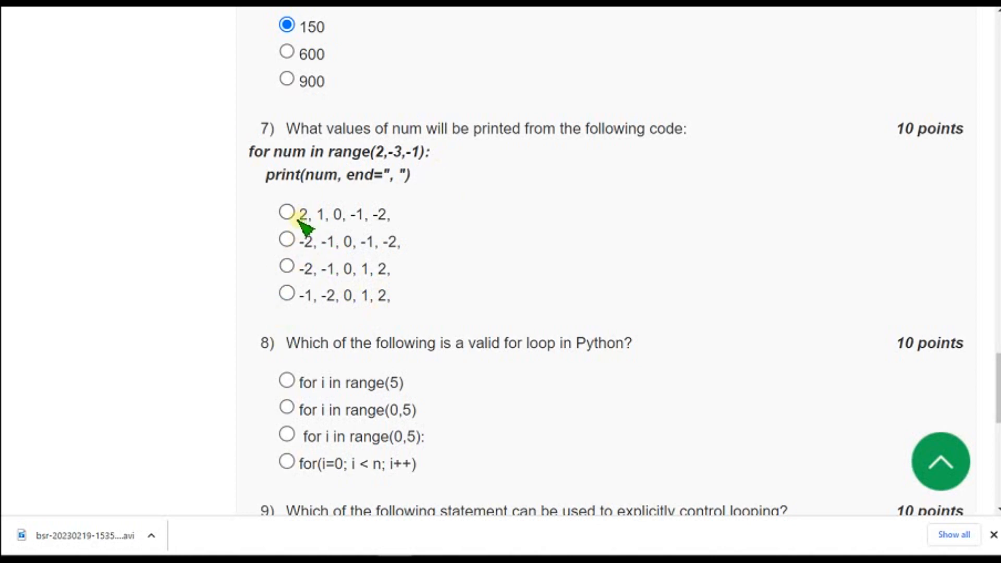
double_click(344, 214)
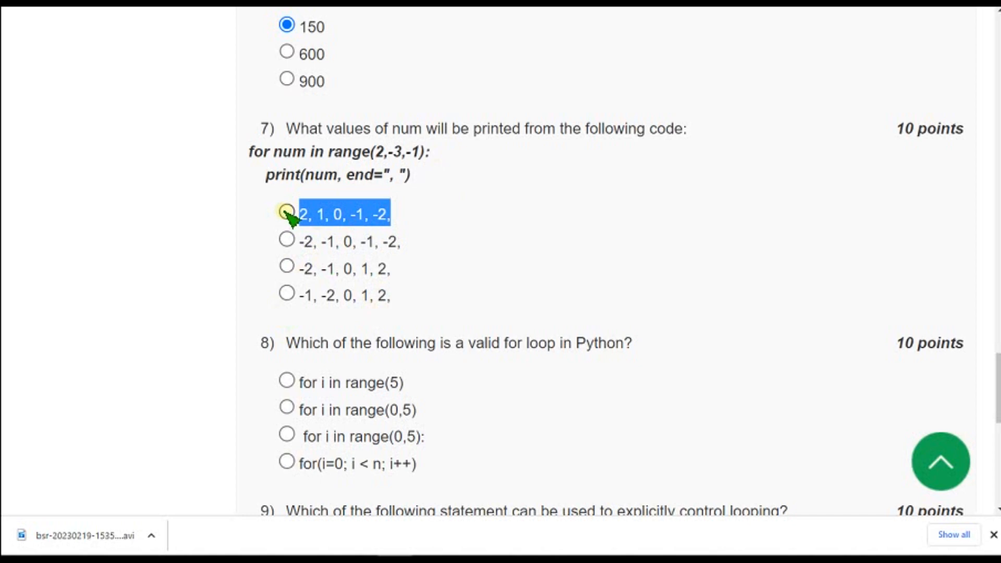
click(286, 213)
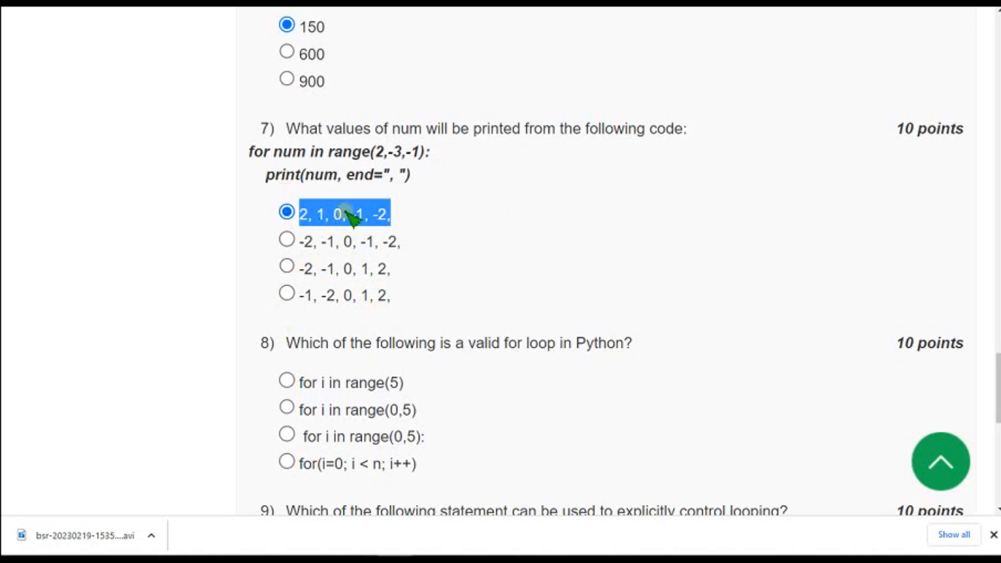
mouse_move(489, 213)
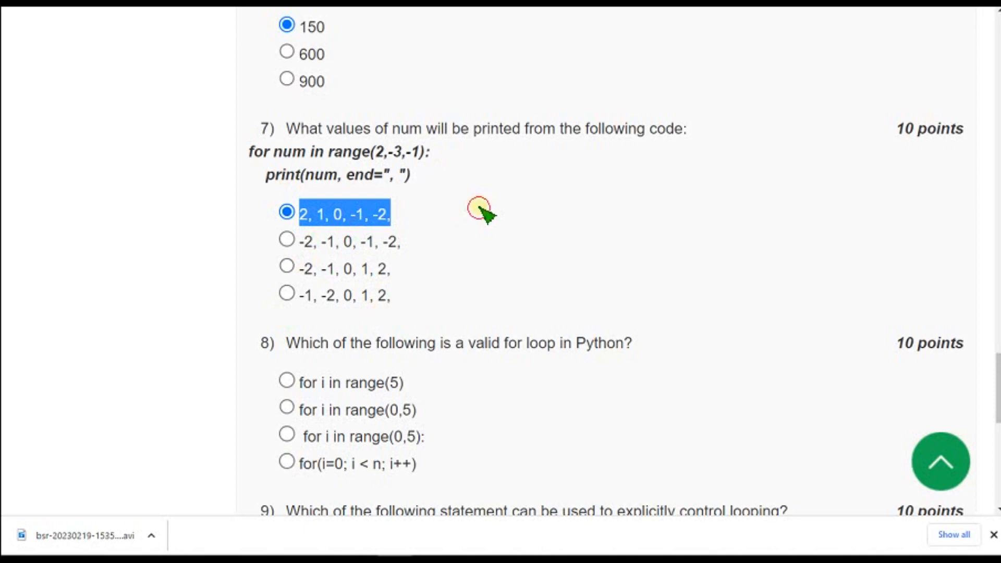
- Select the third option, 'for i in range(0,5):', for question 8
scroll(down, 3)
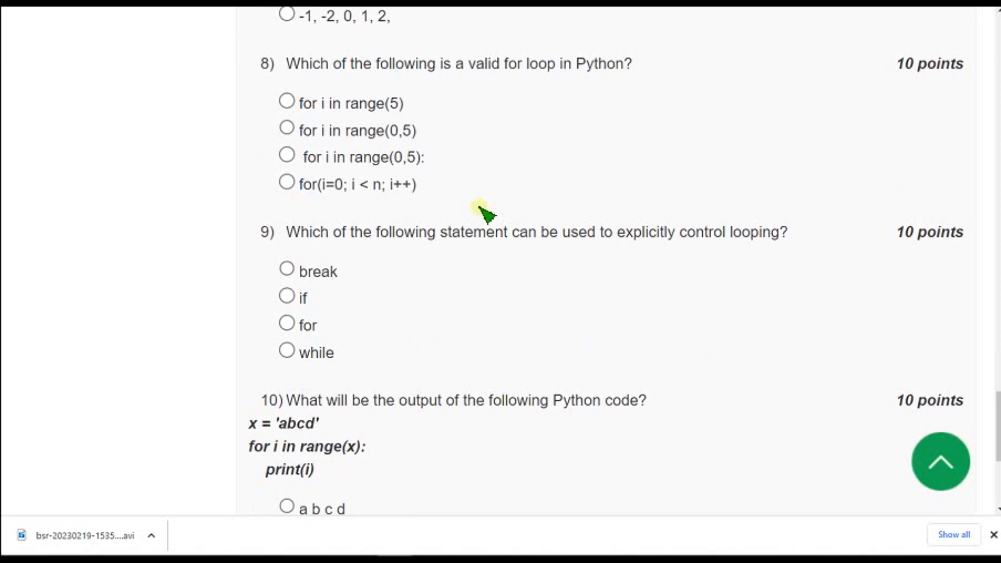
mouse_move(293, 69)
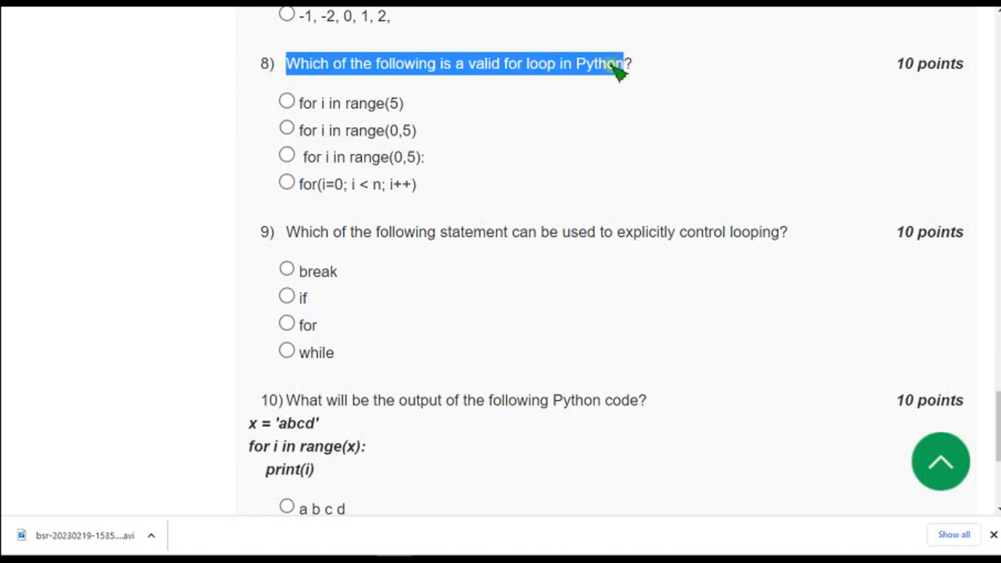
mouse_move(572, 154)
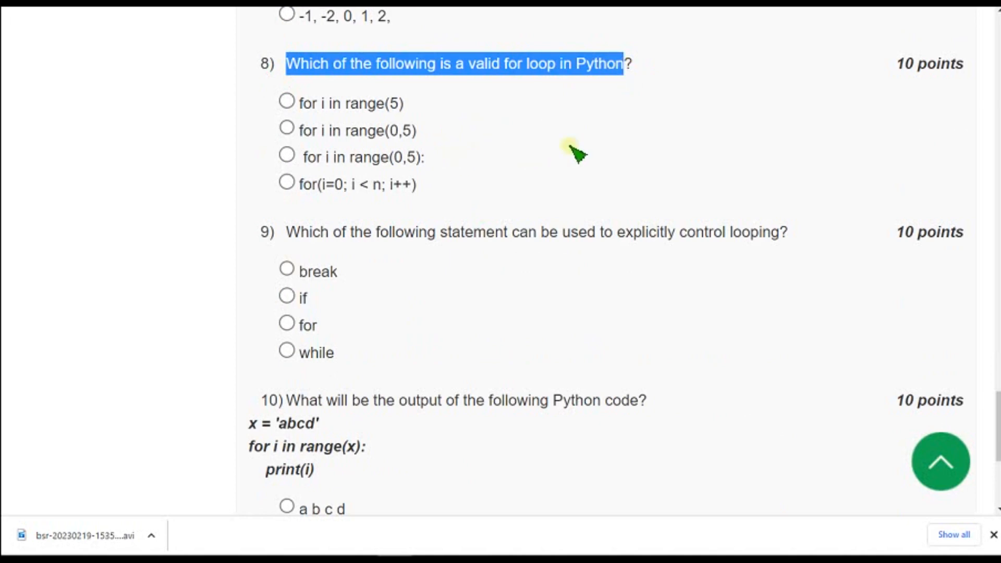
mouse_move(484, 177)
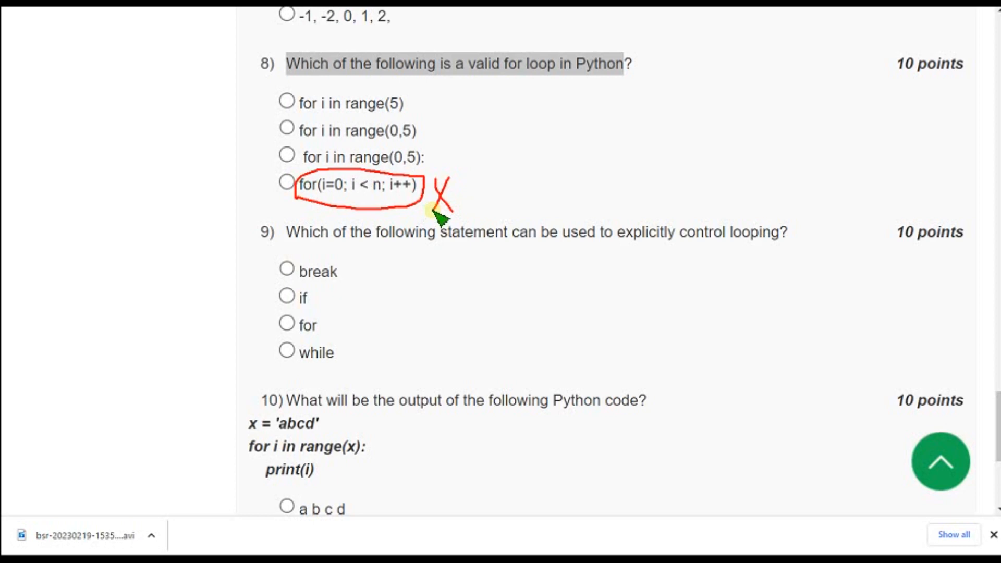
mouse_move(450, 213)
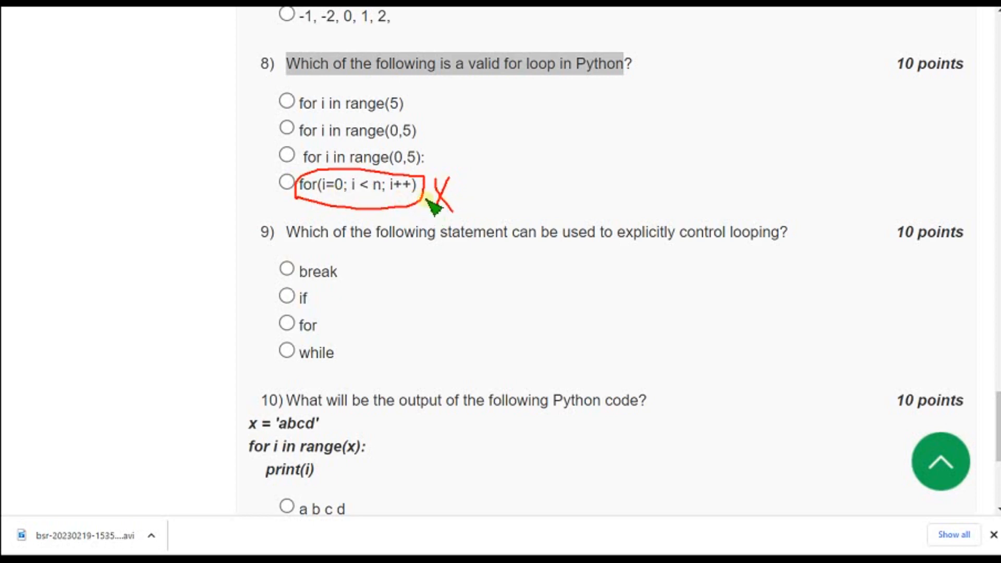
mouse_move(398, 135)
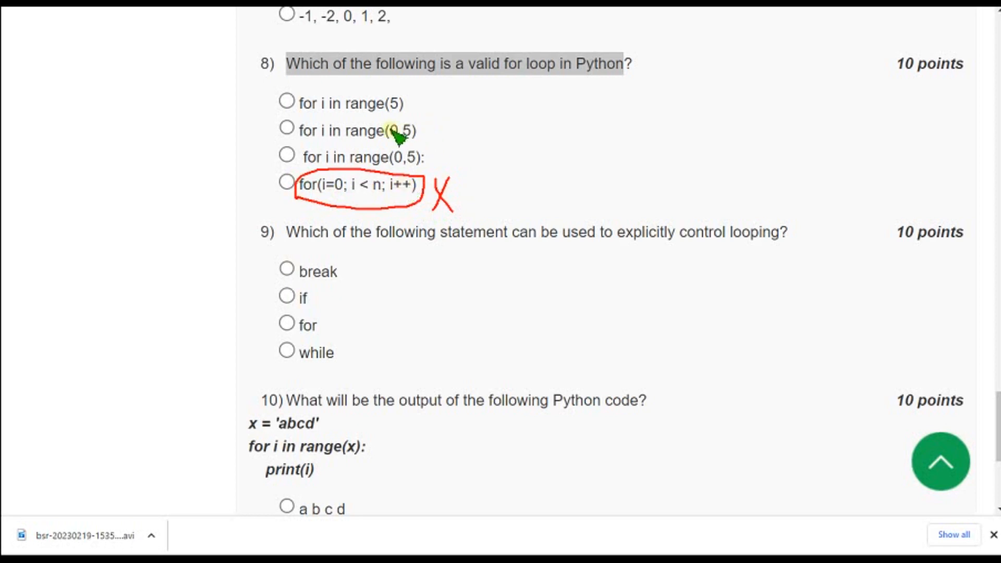
mouse_move(415, 108)
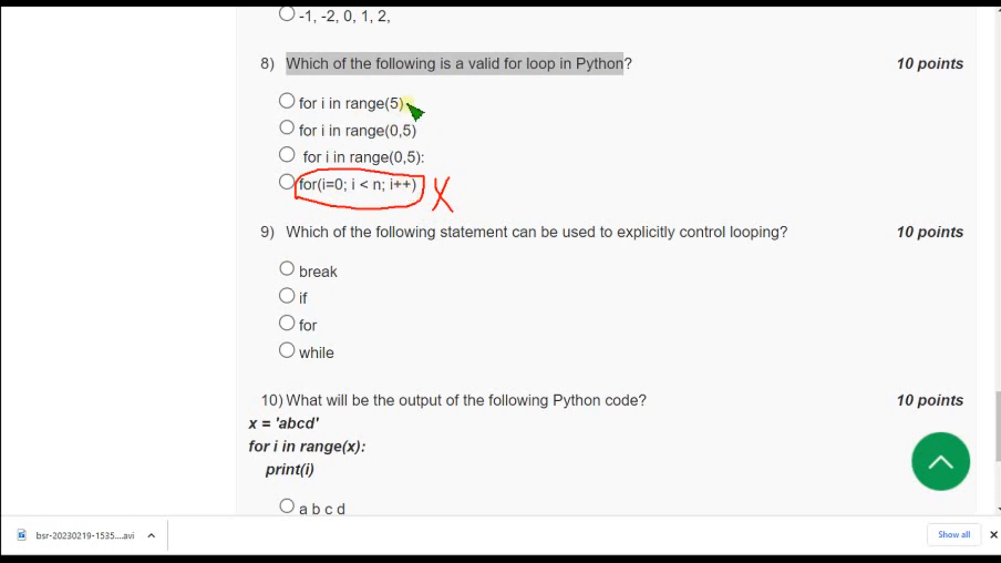
mouse_move(421, 106)
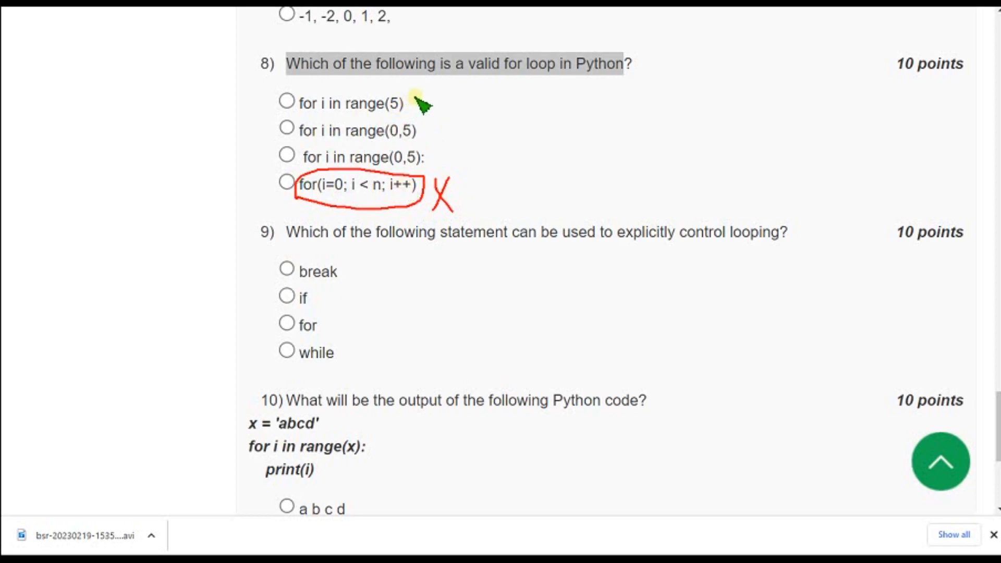
mouse_move(431, 131)
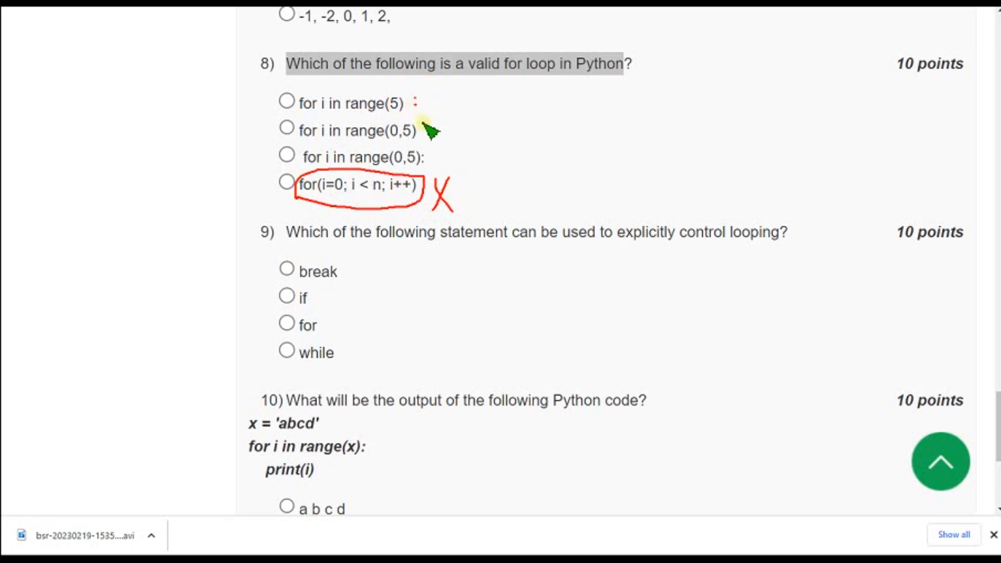
mouse_move(430, 142)
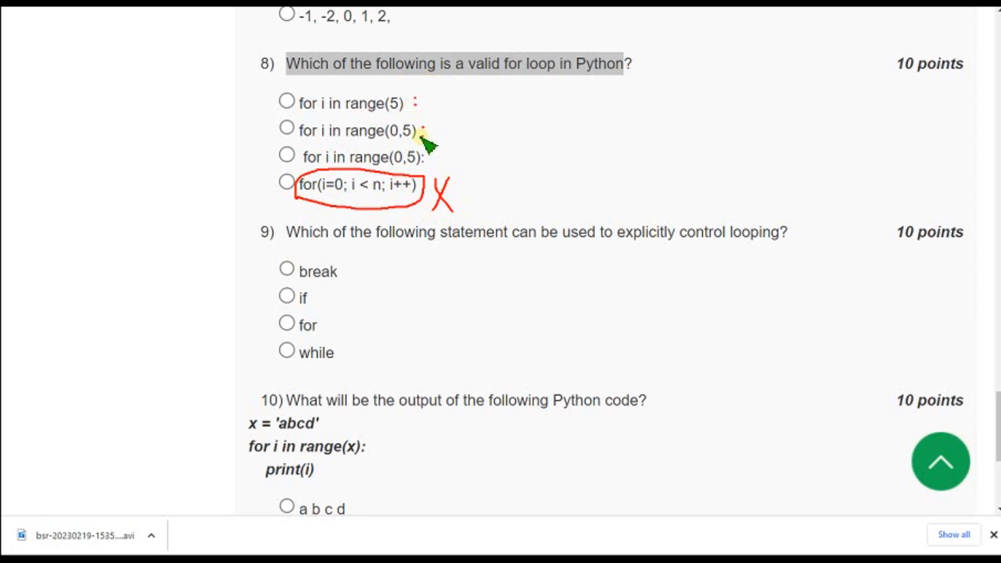
mouse_move(444, 105)
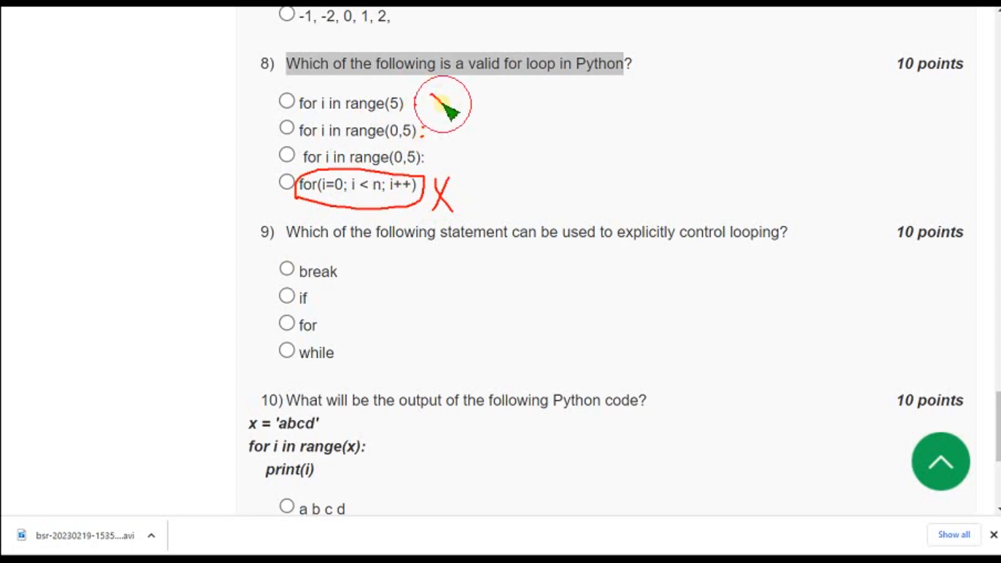
mouse_move(447, 128)
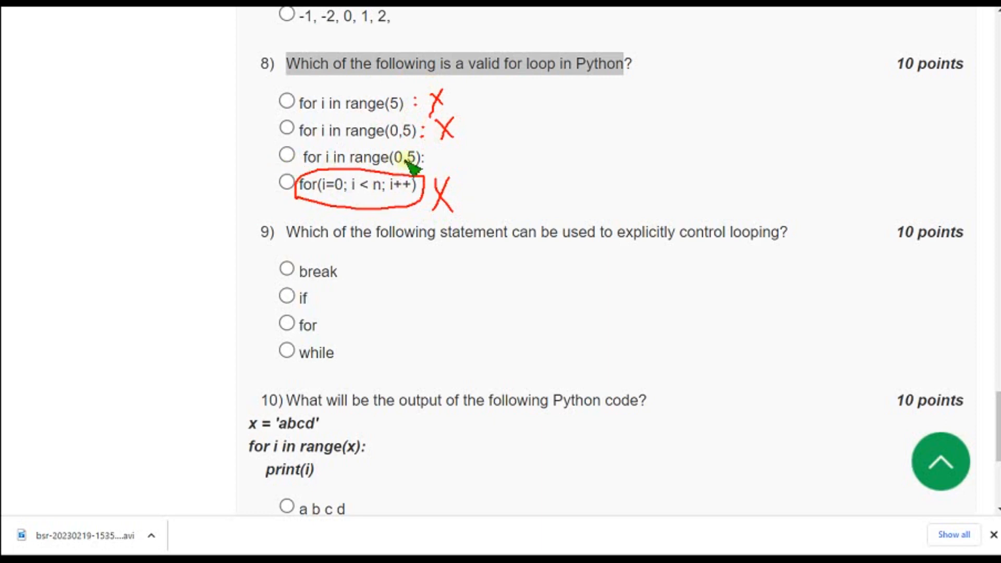
mouse_move(441, 179)
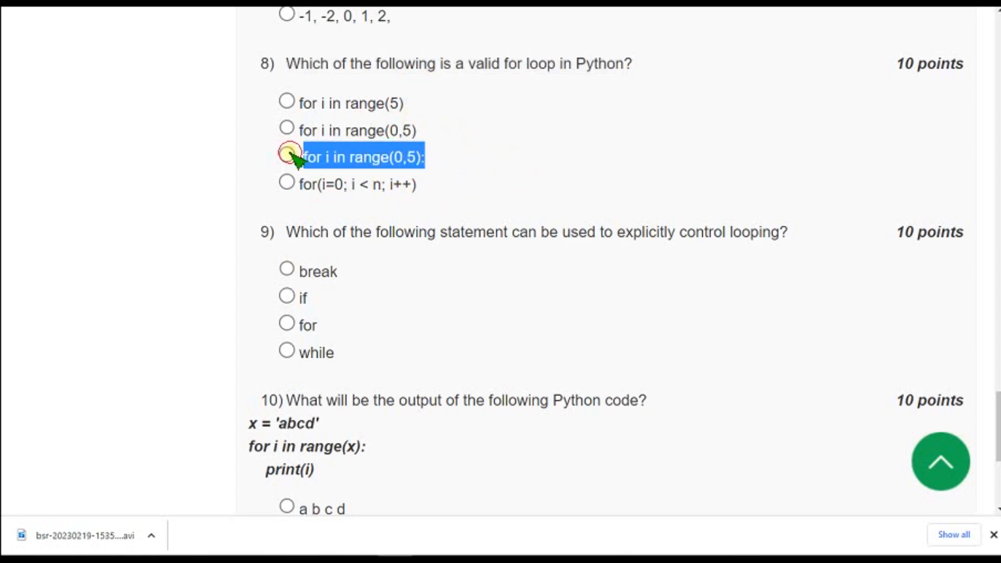
click(287, 155)
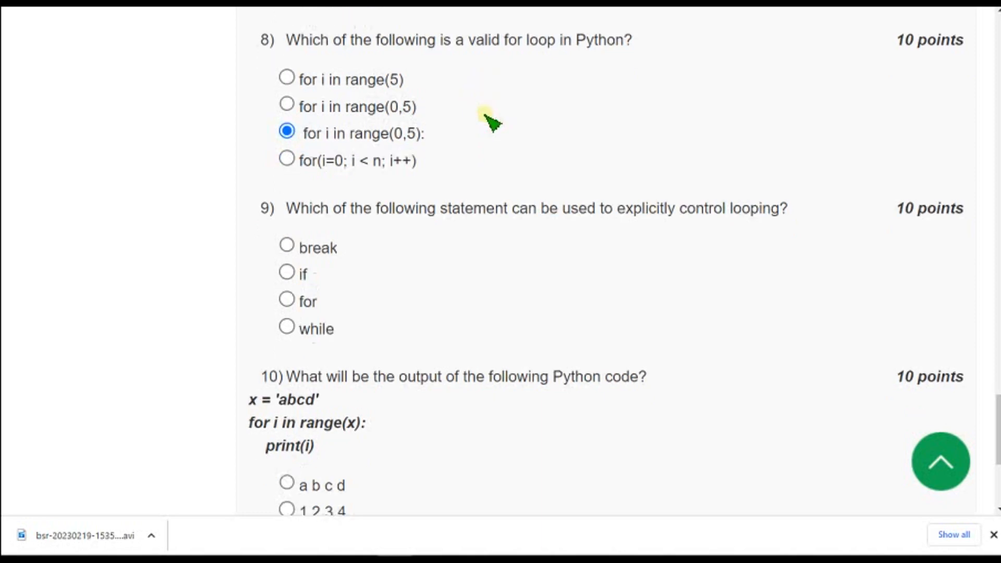
- Select 'break' for question 9 and highlight the word
scroll(down, 3)
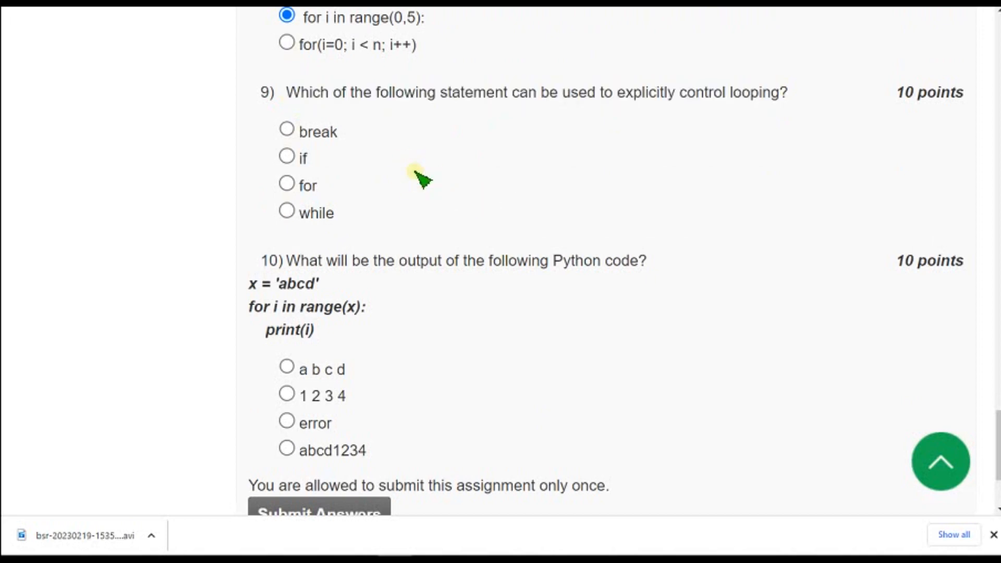
mouse_move(341, 160)
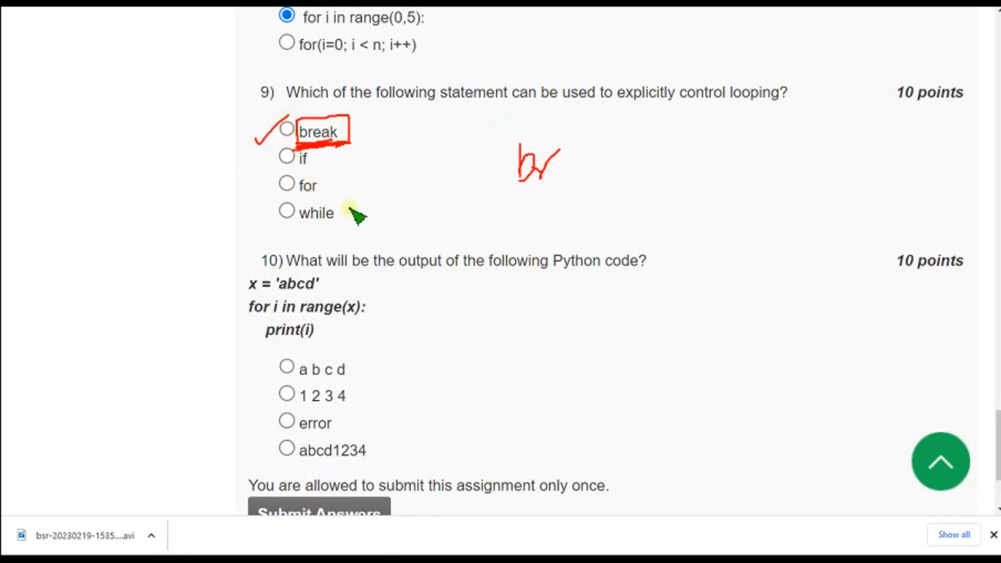
click(286, 128)
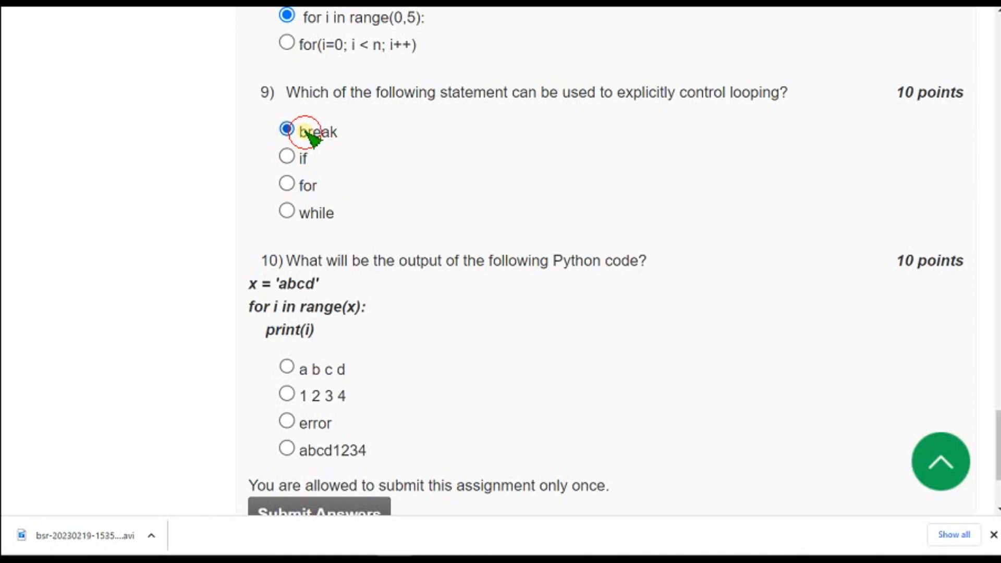
double_click(318, 132)
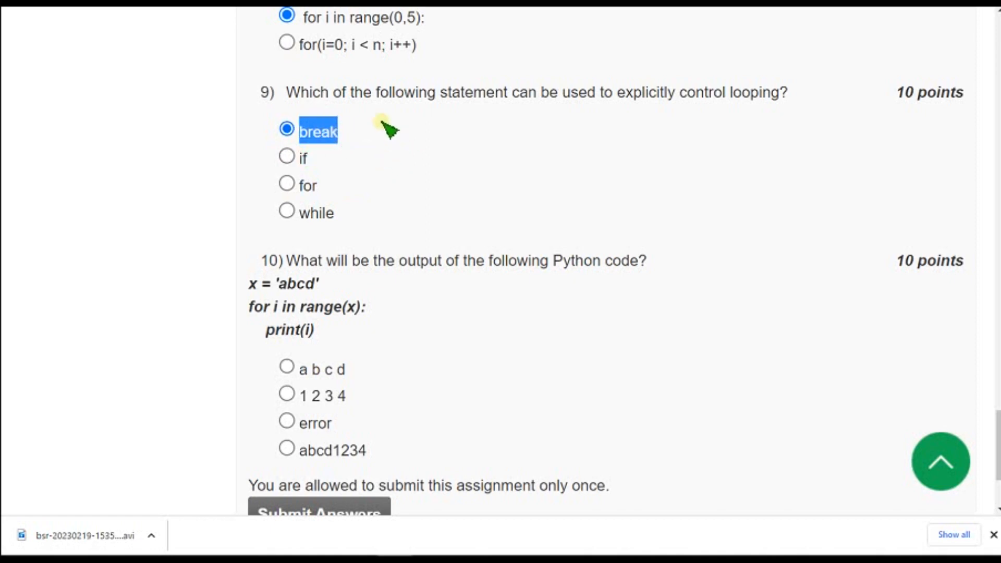
mouse_move(387, 196)
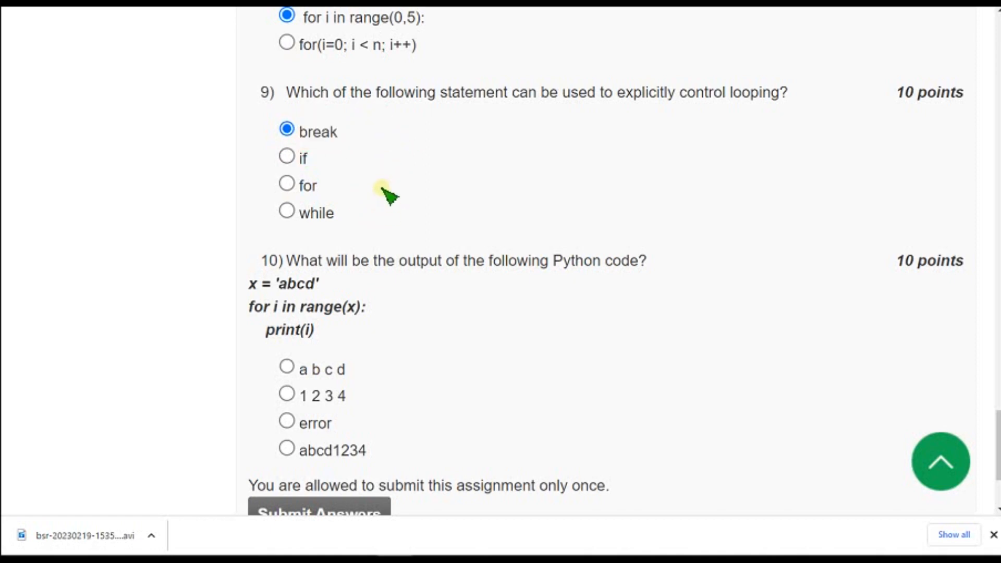
- Choose 'error' for question 10's range over 'abcd', above Submit Answers
scroll(down, 3)
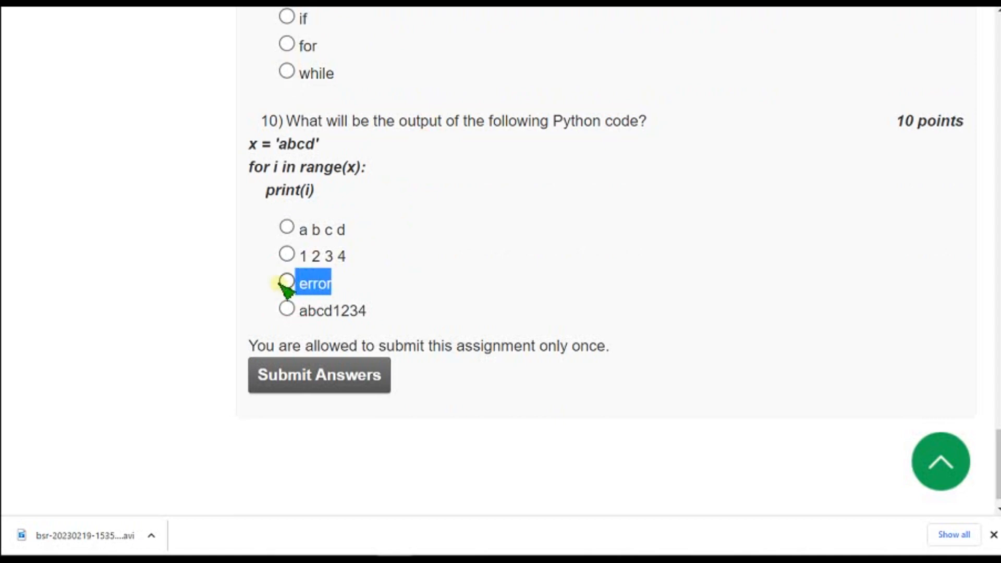
click(286, 282)
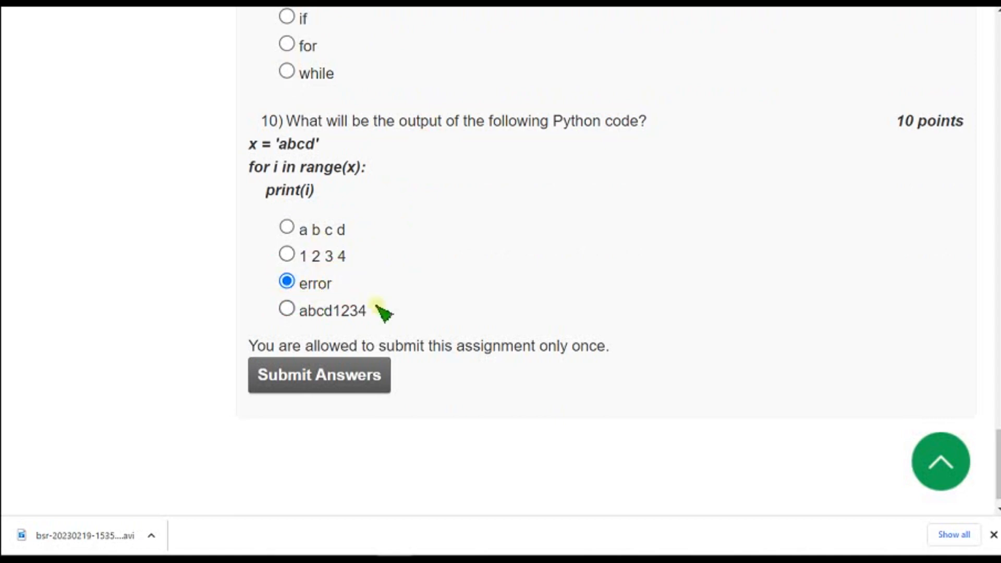
mouse_move(301, 195)
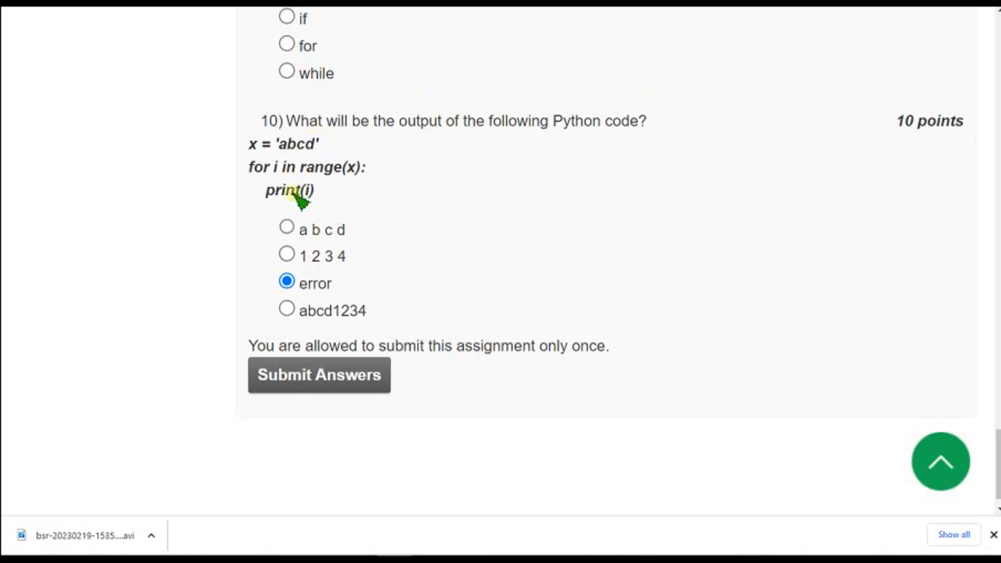
mouse_move(393, 220)
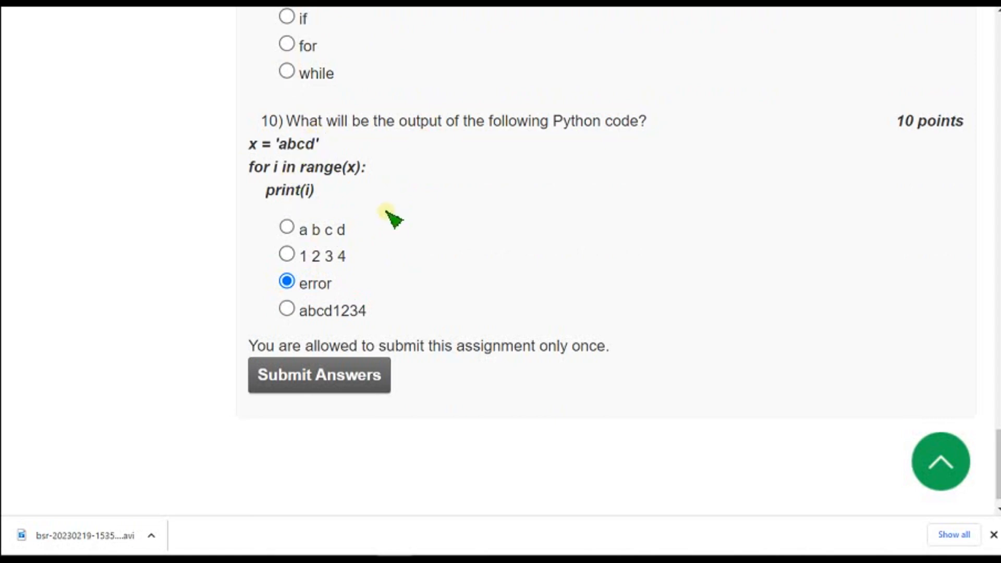